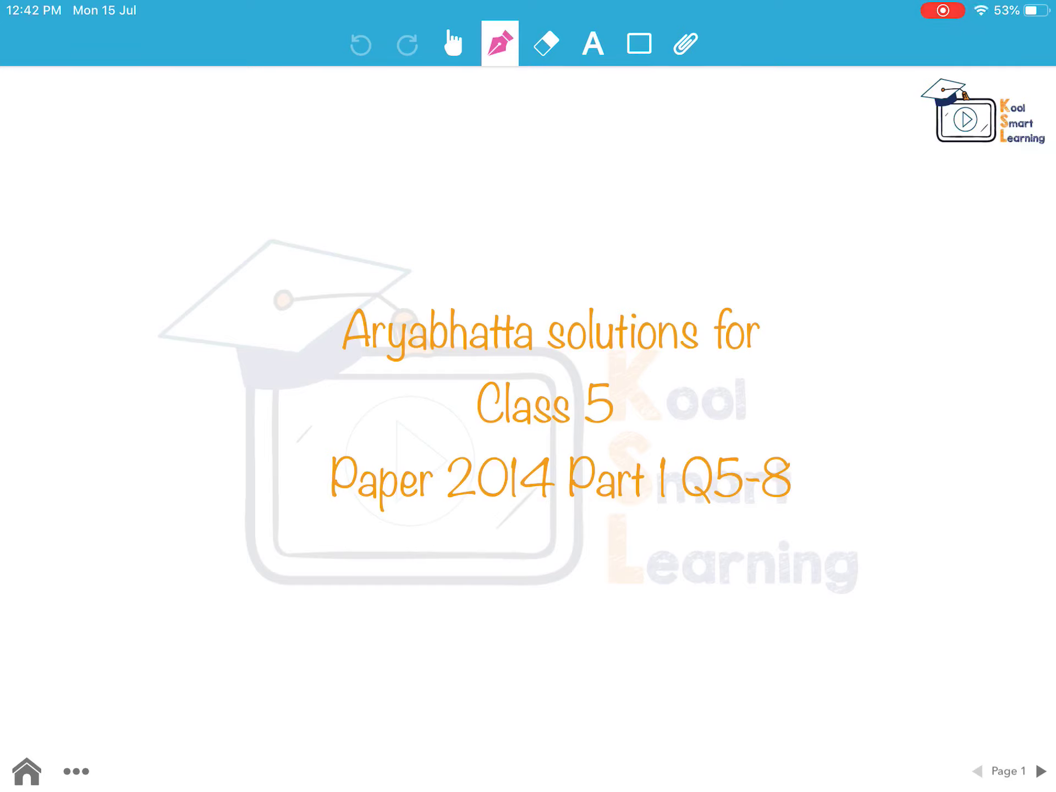
Move from the title slide to page 2, the Q5 hundredths question on 512.89
left_click(1038, 770)
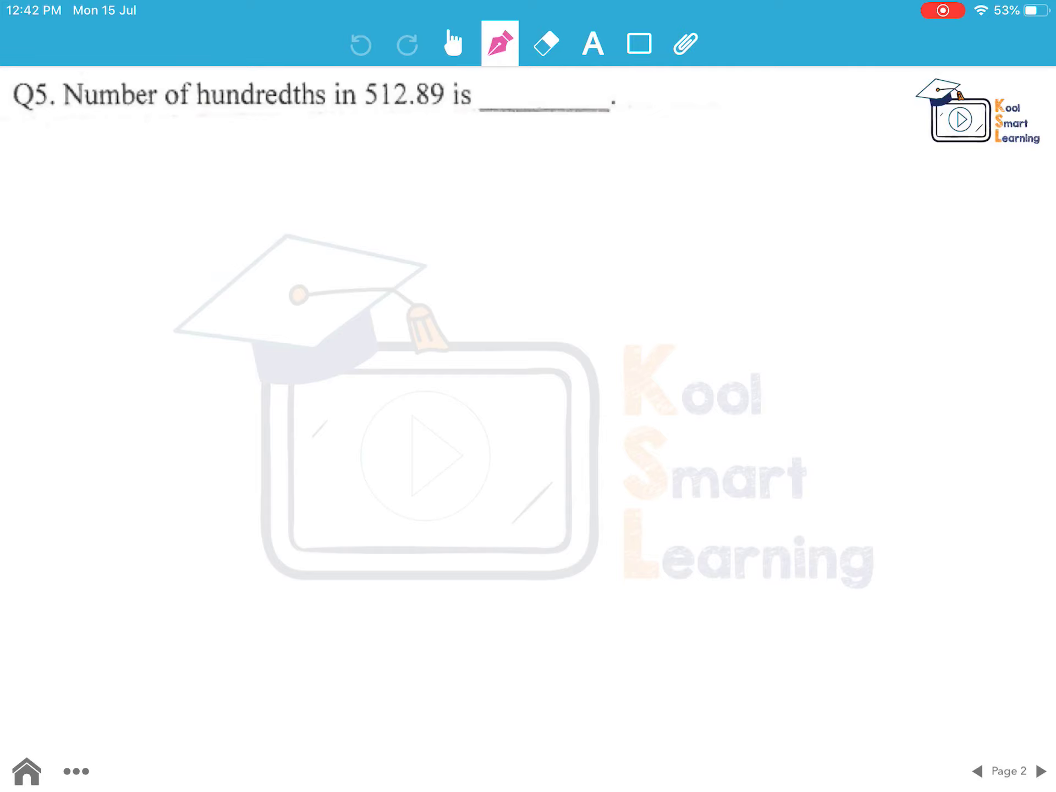
Answer Q5 in pink with 512.89 = 51289/100 and 51289 in the blank, then go to Q6
left_click_drag(363, 189, 408, 168)
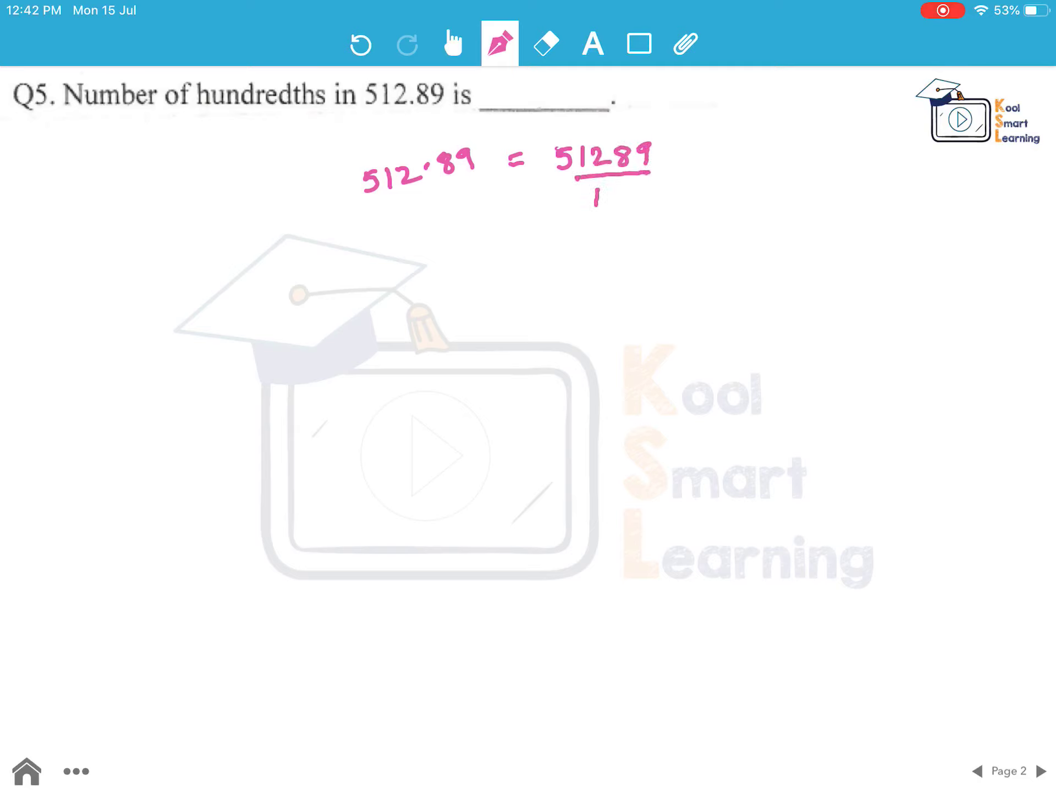
type("100")
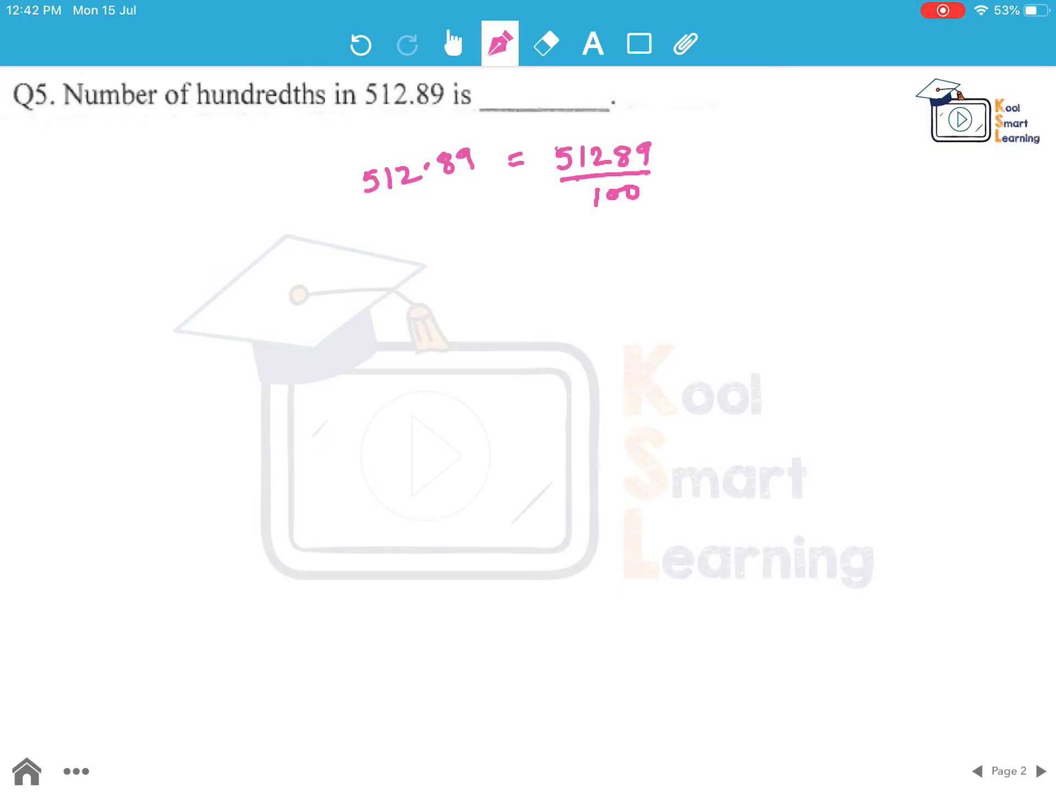
left_click_drag(573, 216, 630, 214)
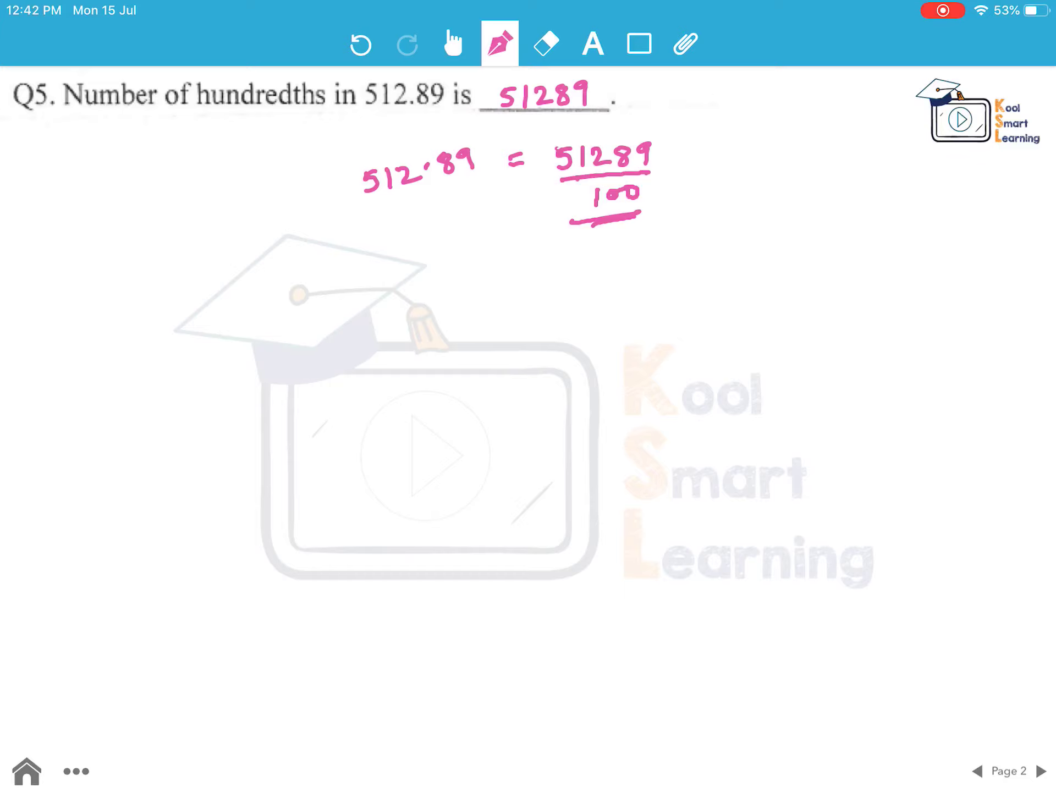
left_click(1033, 770)
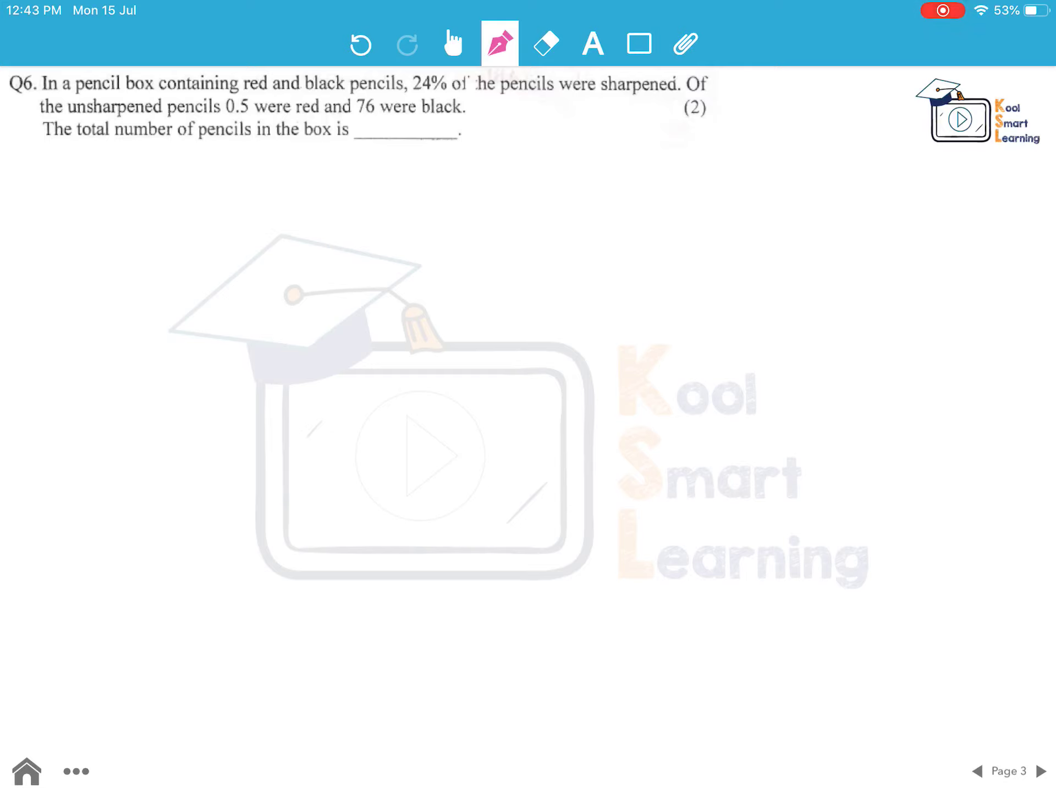
Underline '0.5 were red', write 'Incorrect statement' below Q6, then go to Q7
left_click_drag(232, 116, 296, 114)
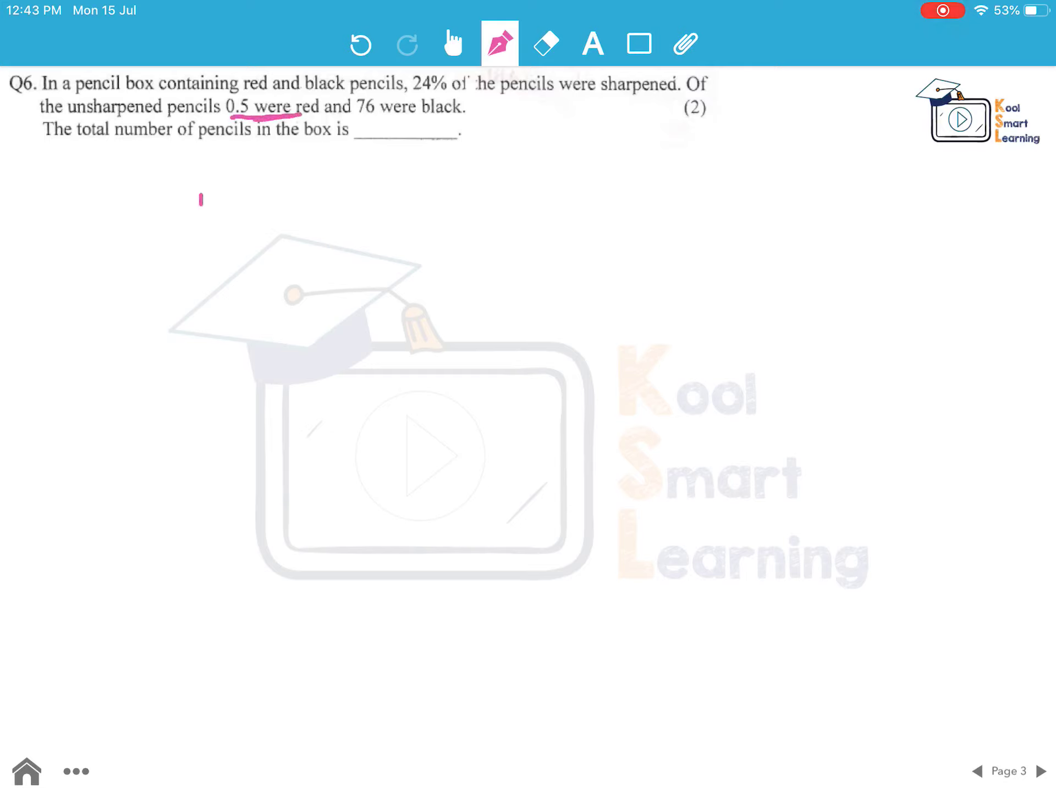
left_click_drag(192, 216, 276, 202)
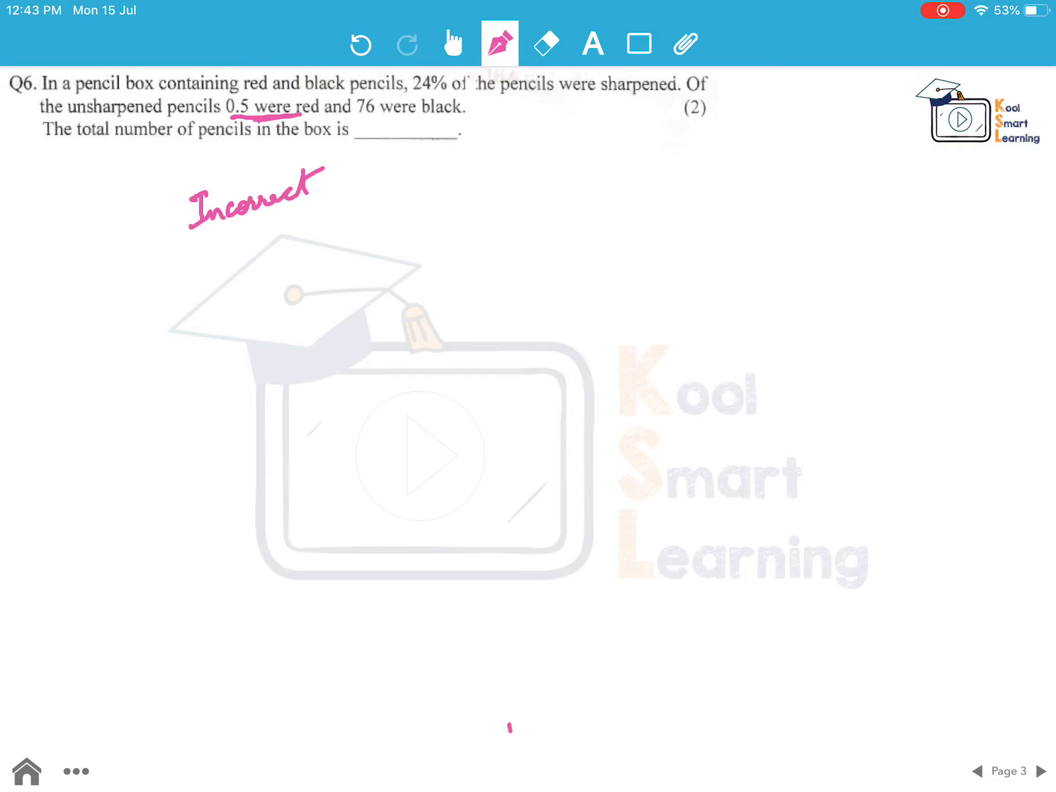
left_click(350, 180)
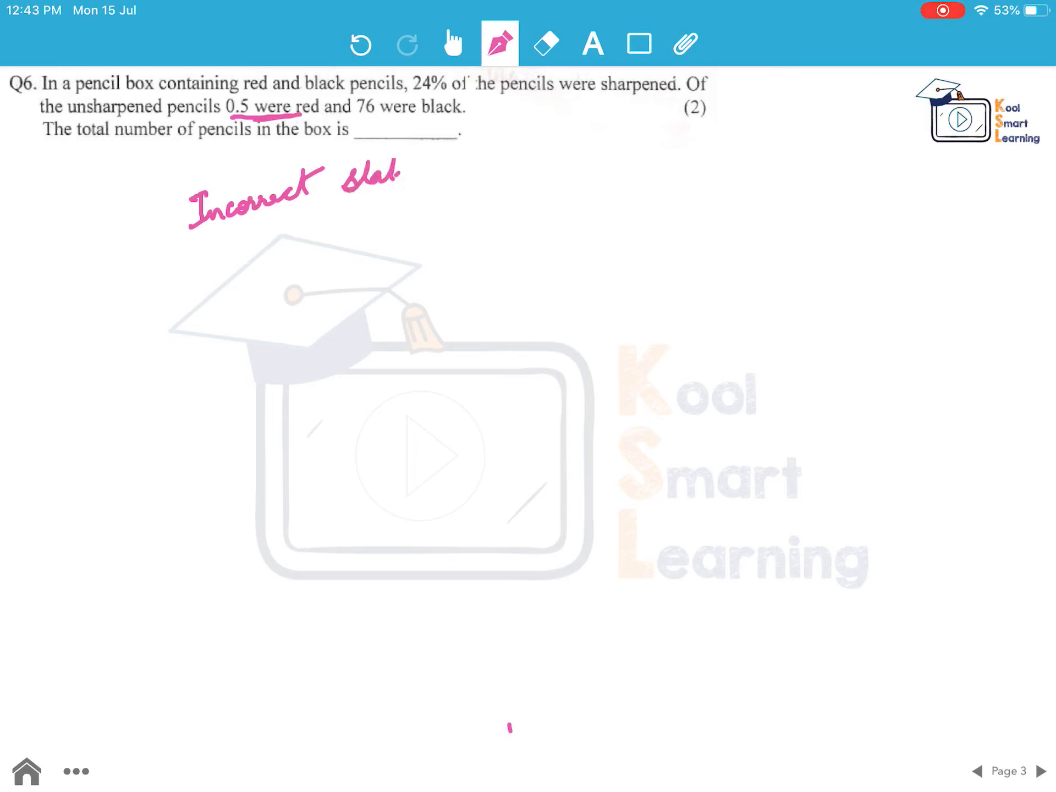
left_click_drag(337, 189, 468, 178)
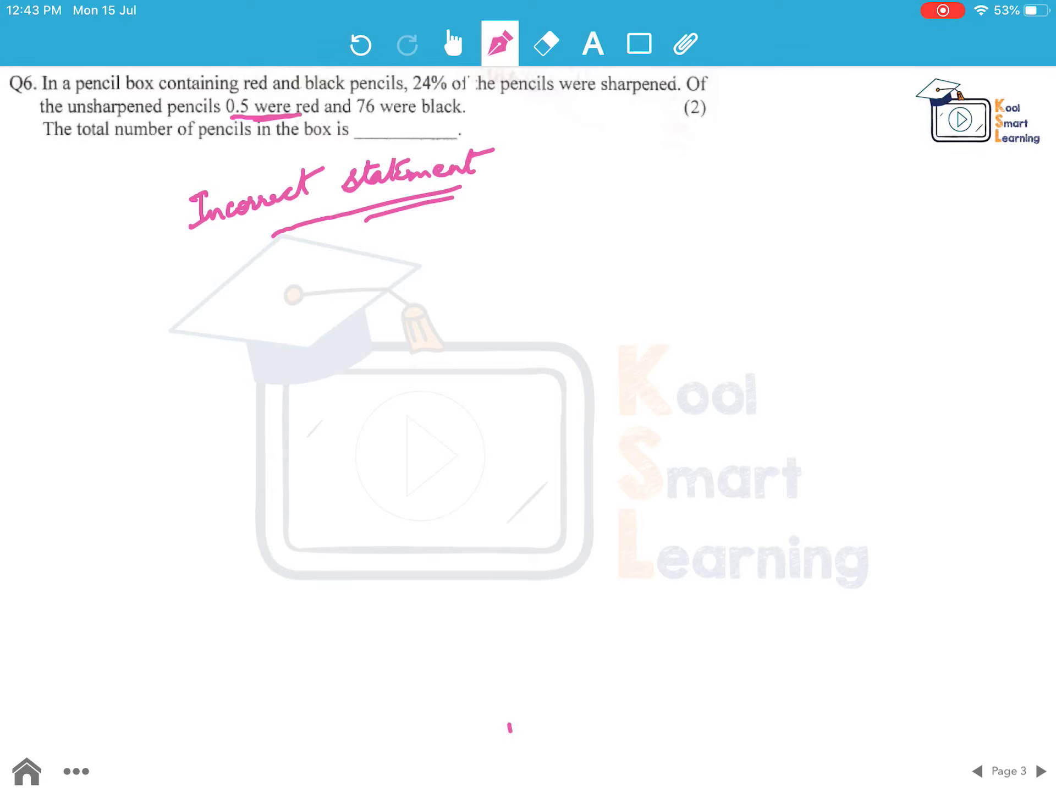
left_click(1043, 770)
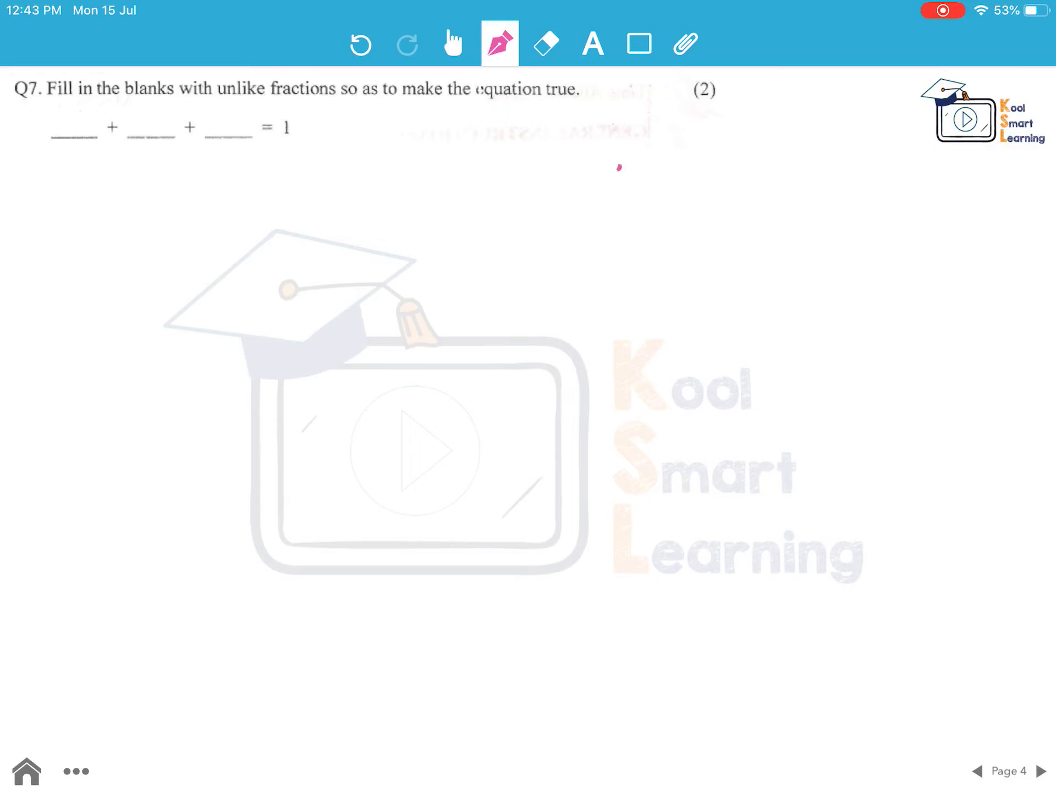
Write the unlike fractions note, underline 'denominator', and write 1 as 10/10 on Q7
left_click_drag(616, 178, 707, 178)
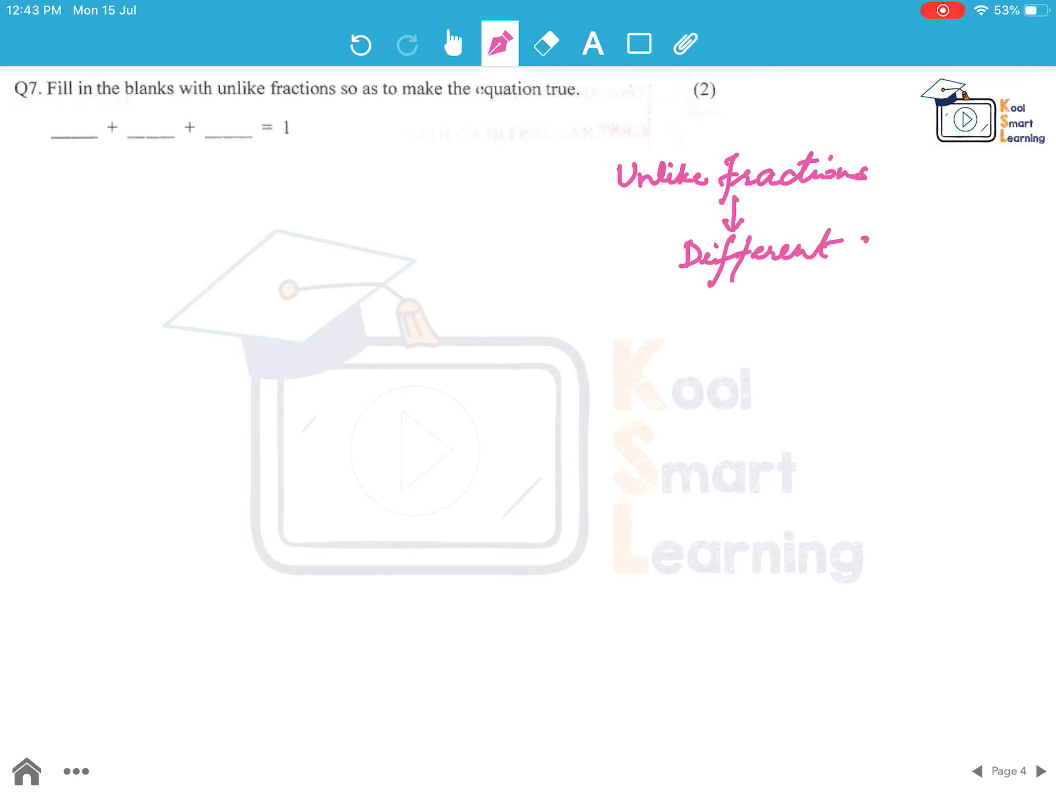
type("denominator")
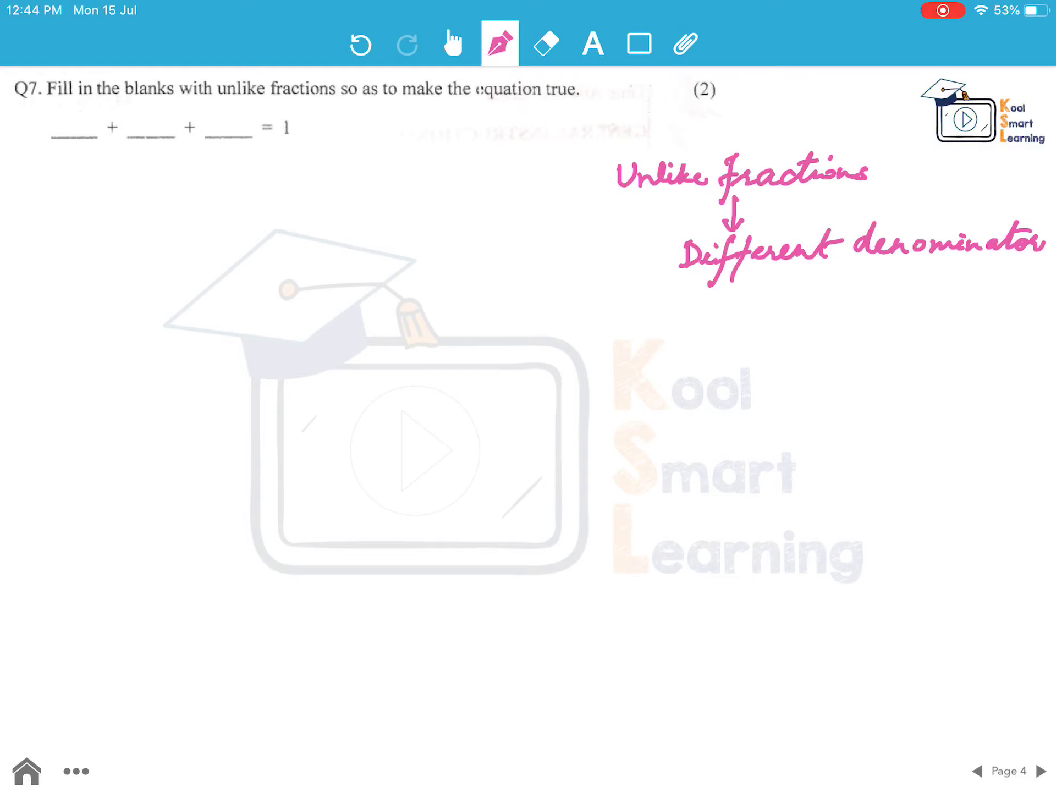
left_click_drag(828, 286, 942, 269)
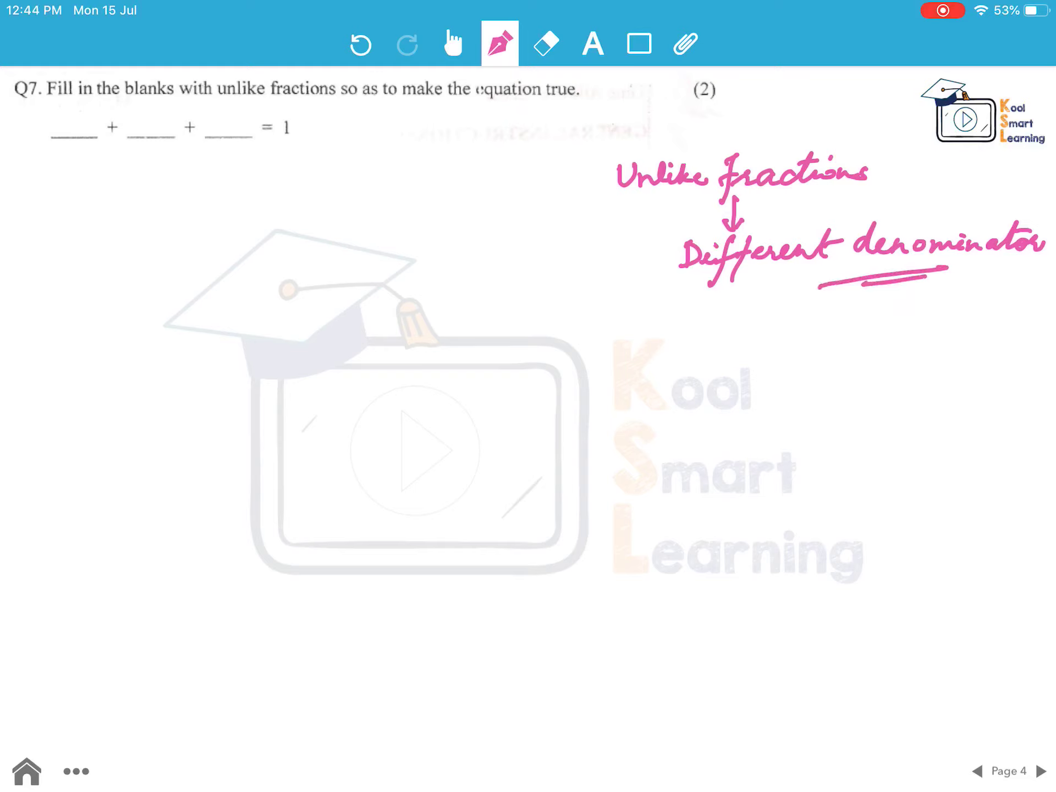
left_click_drag(283, 142, 300, 152)
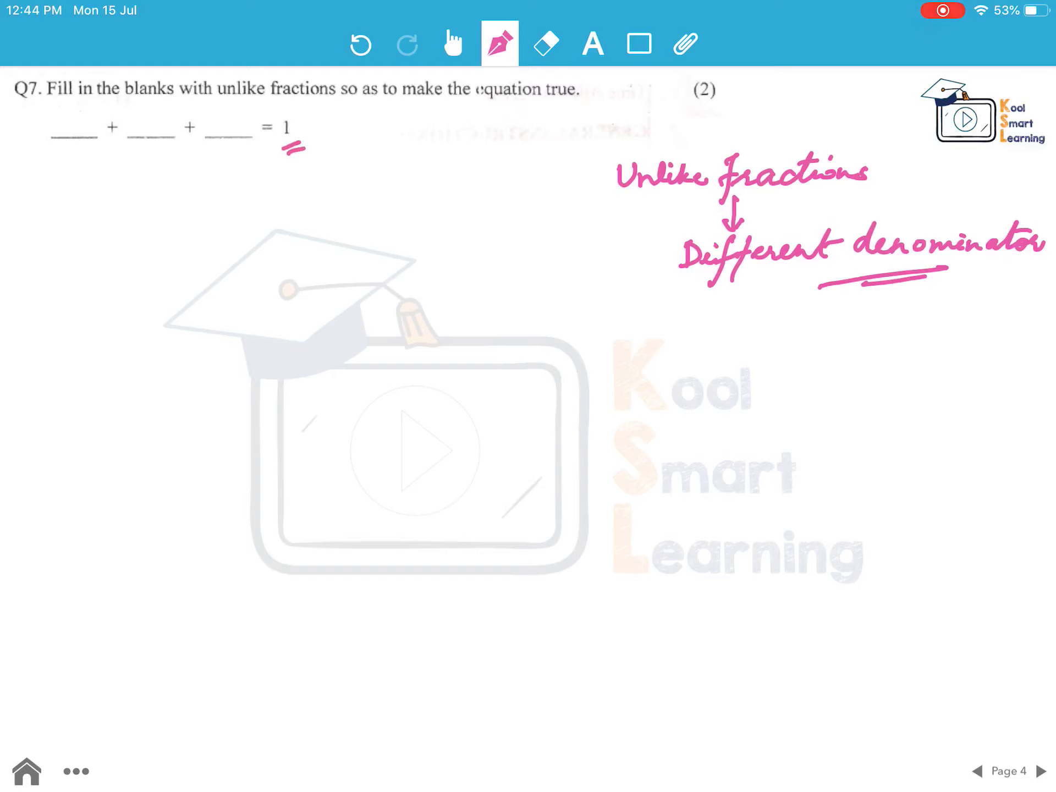
type("10/10")
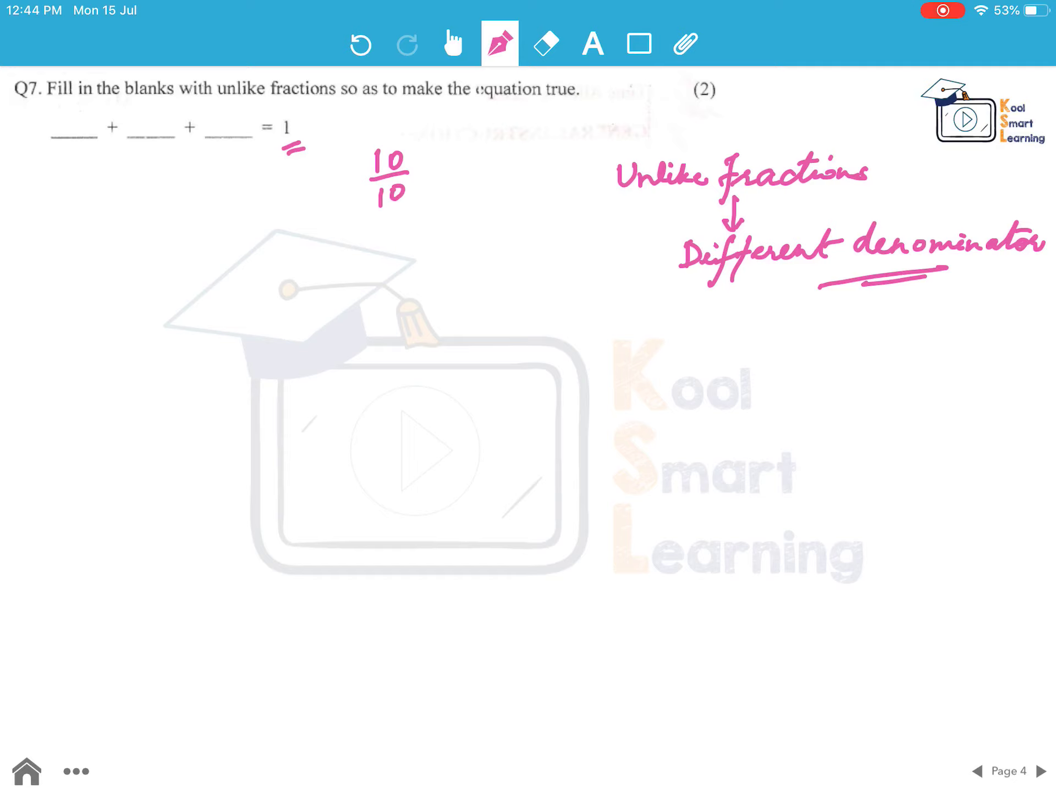
left_click_drag(378, 209, 414, 209)
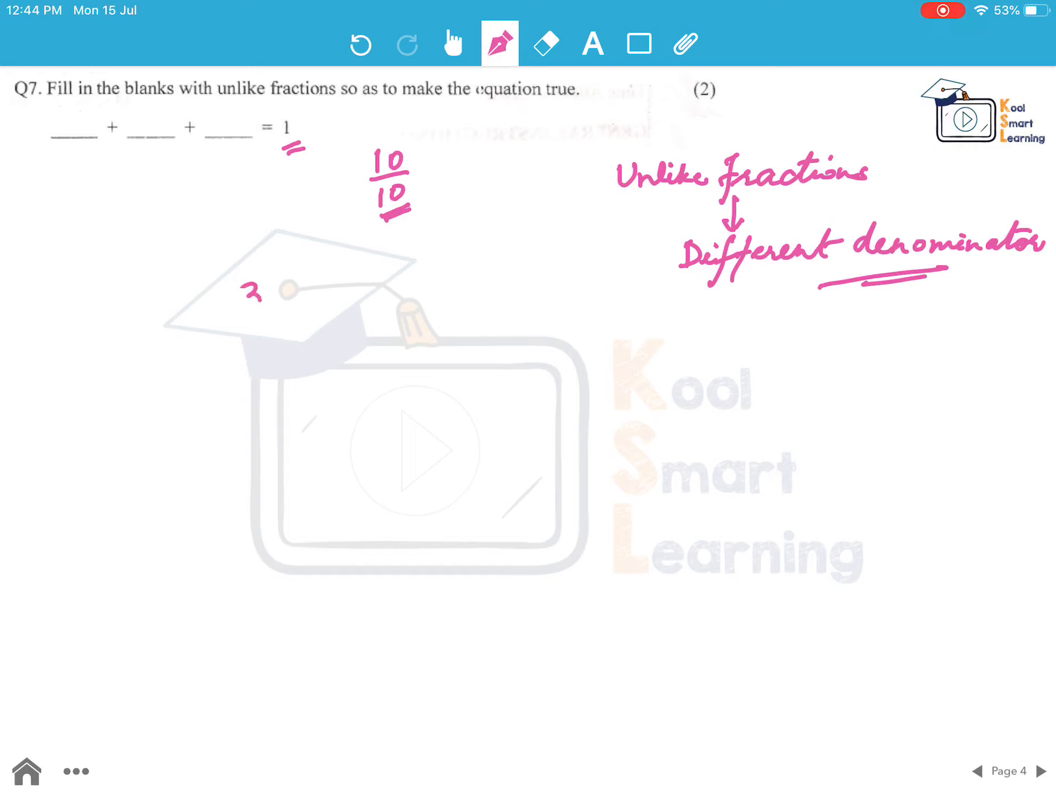
Write 3/10 + 1/5 + 1/2, convert 1/5 and 1/2 to tenths, and conclude = 1
left_click_drag(250, 289, 303, 317)
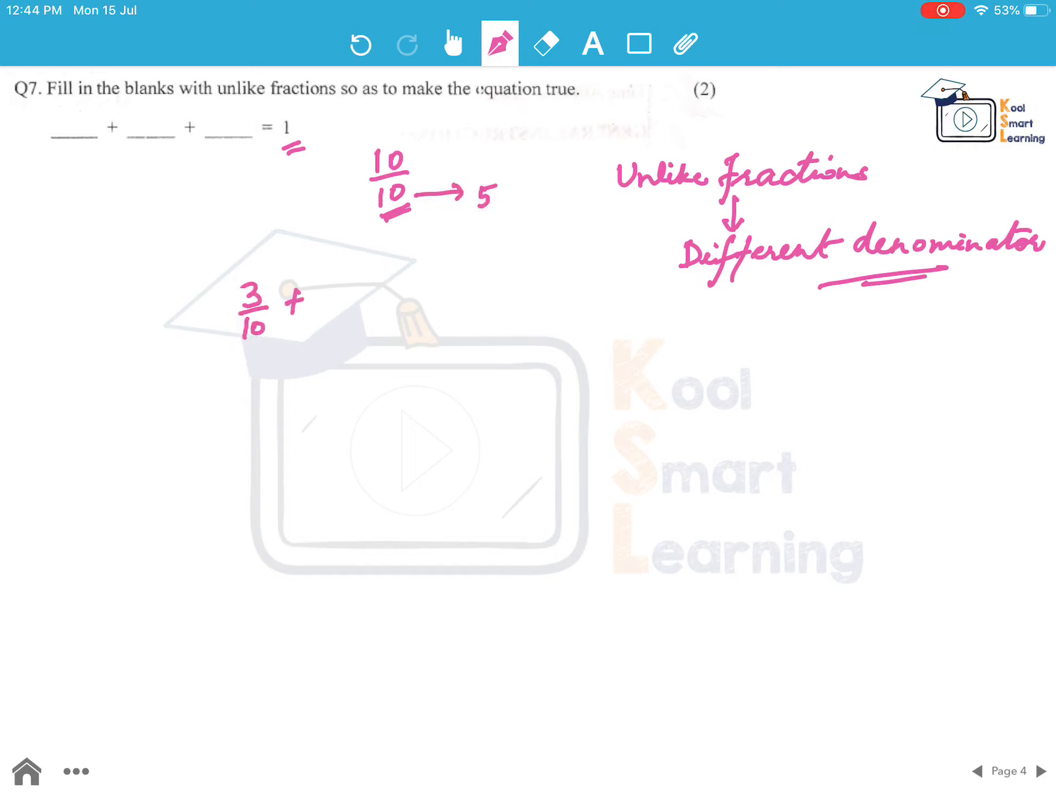
type(", 2")
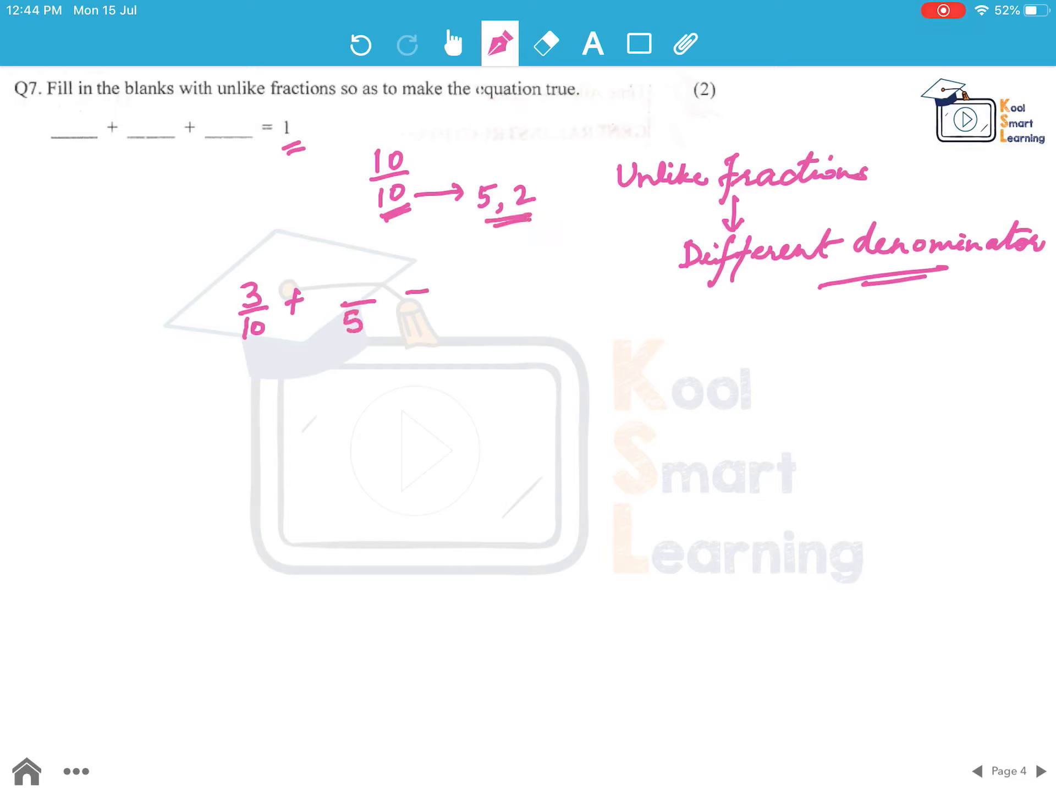
type("+ 2")
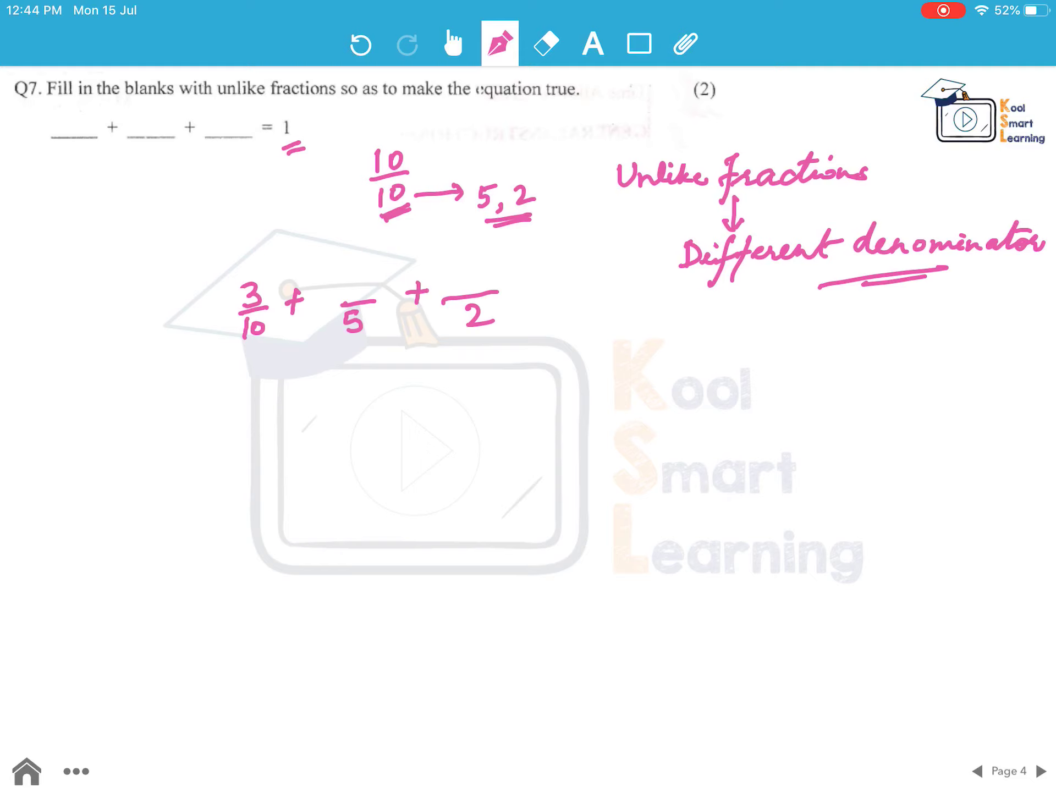
left_click_drag(387, 178, 387, 213)
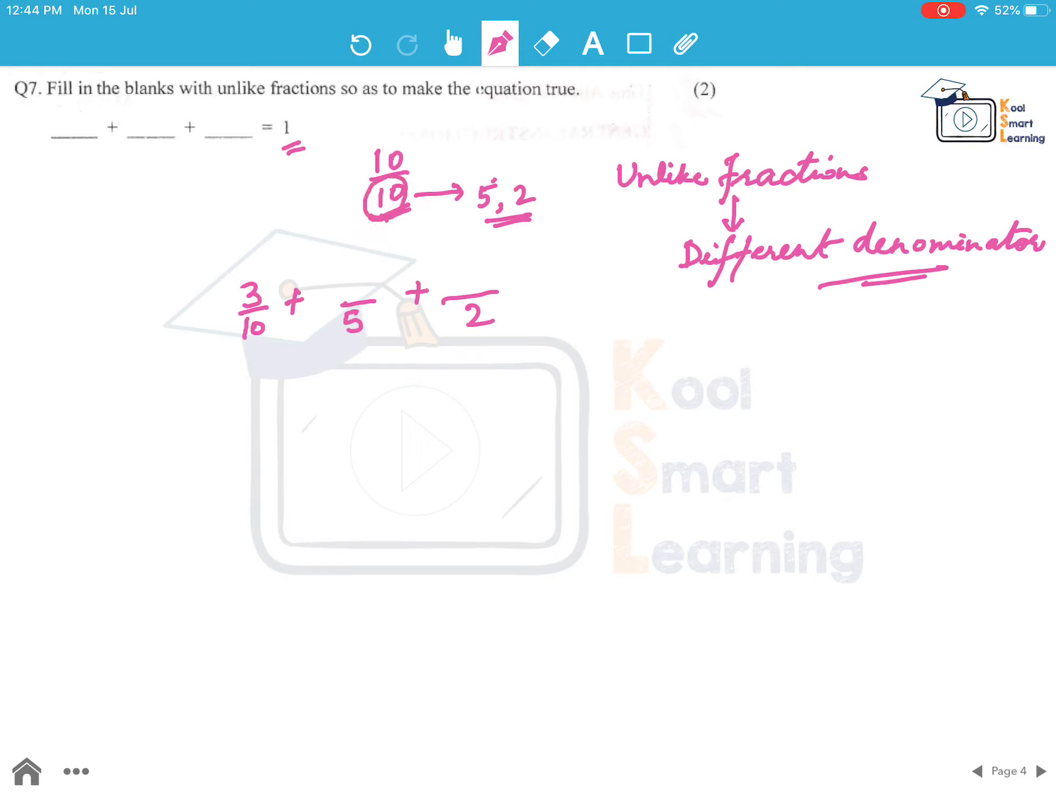
left_click_drag(474, 195, 535, 216)
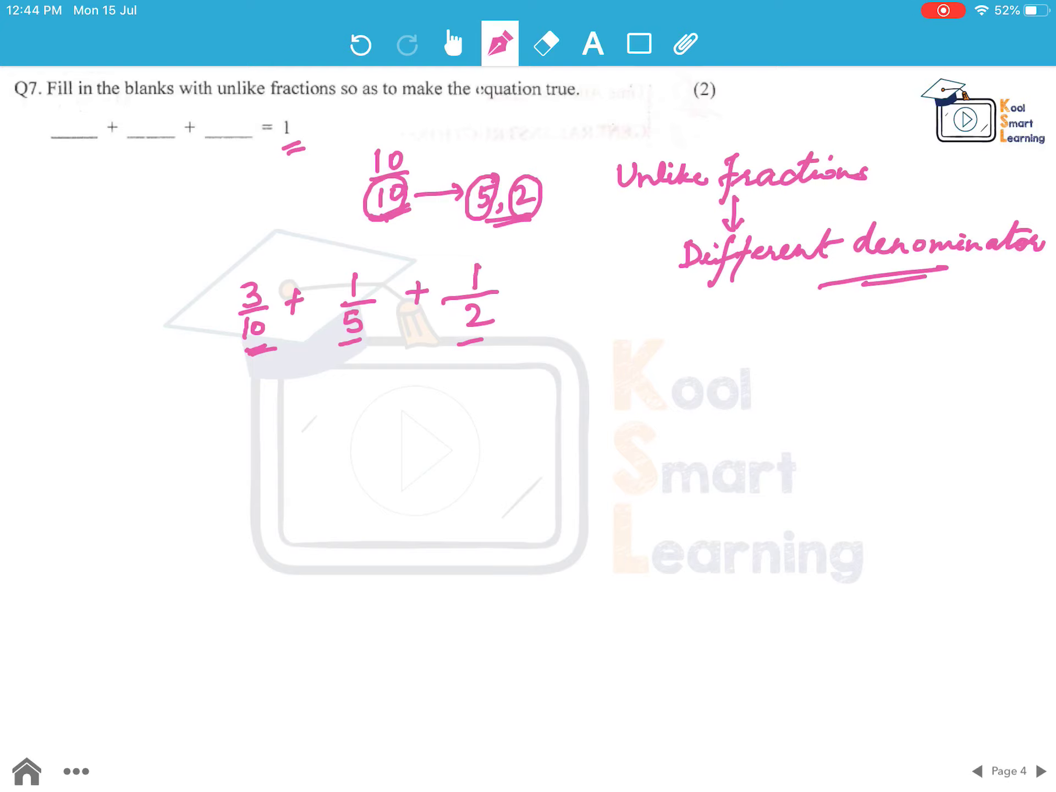
left_click_drag(358, 343, 358, 378)
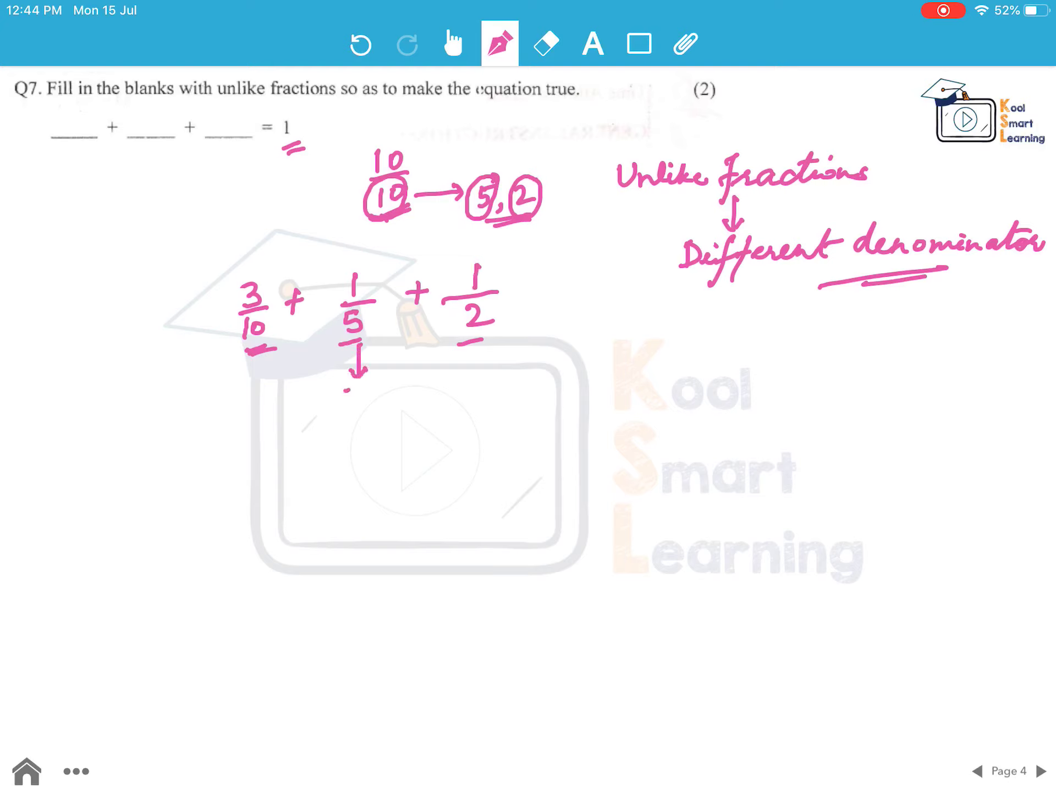
type("2/10")
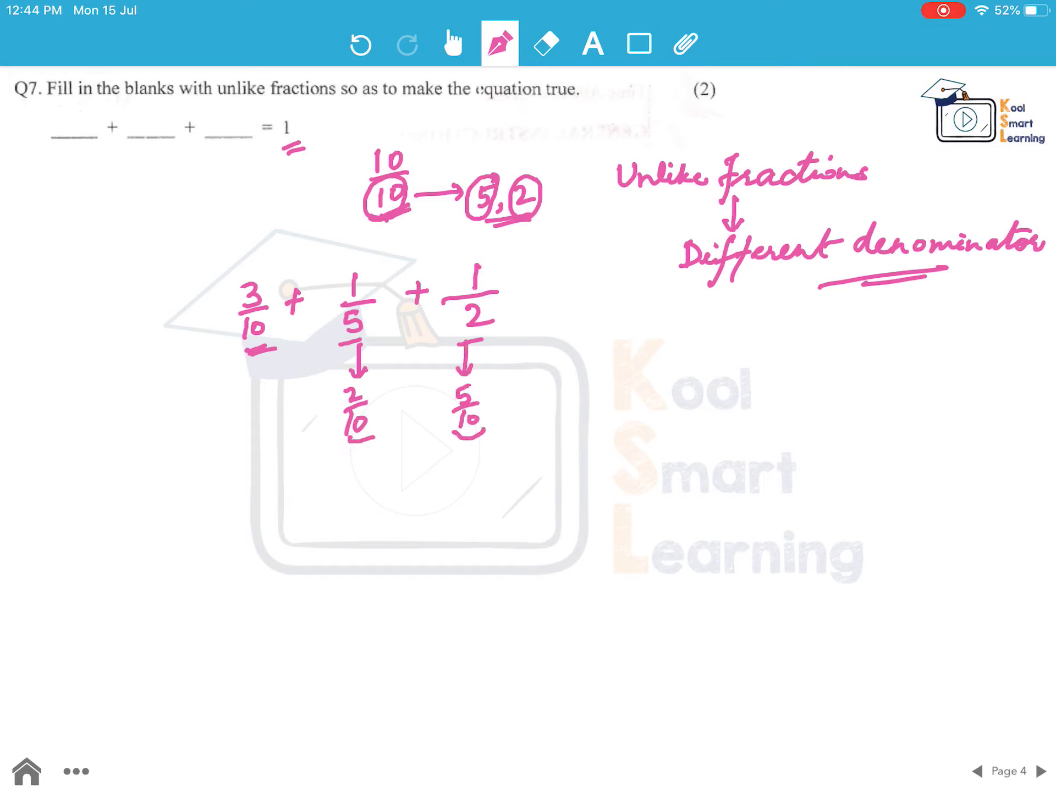
left_click_drag(229, 270, 270, 343)
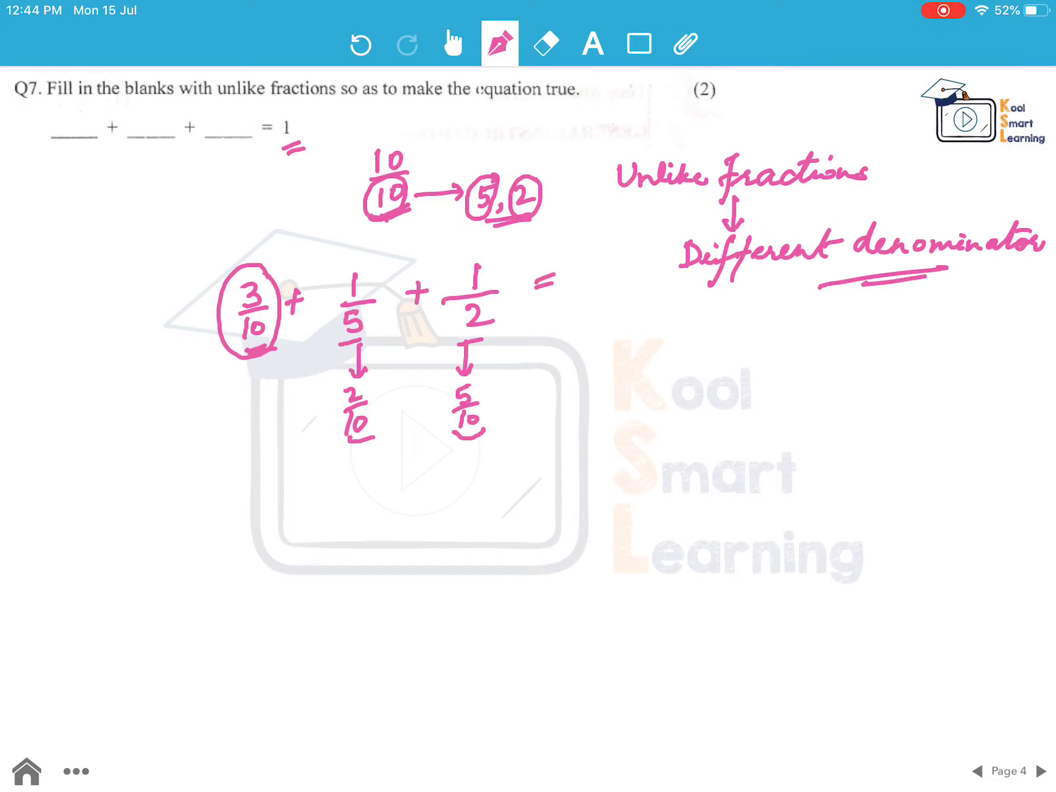
type("1")
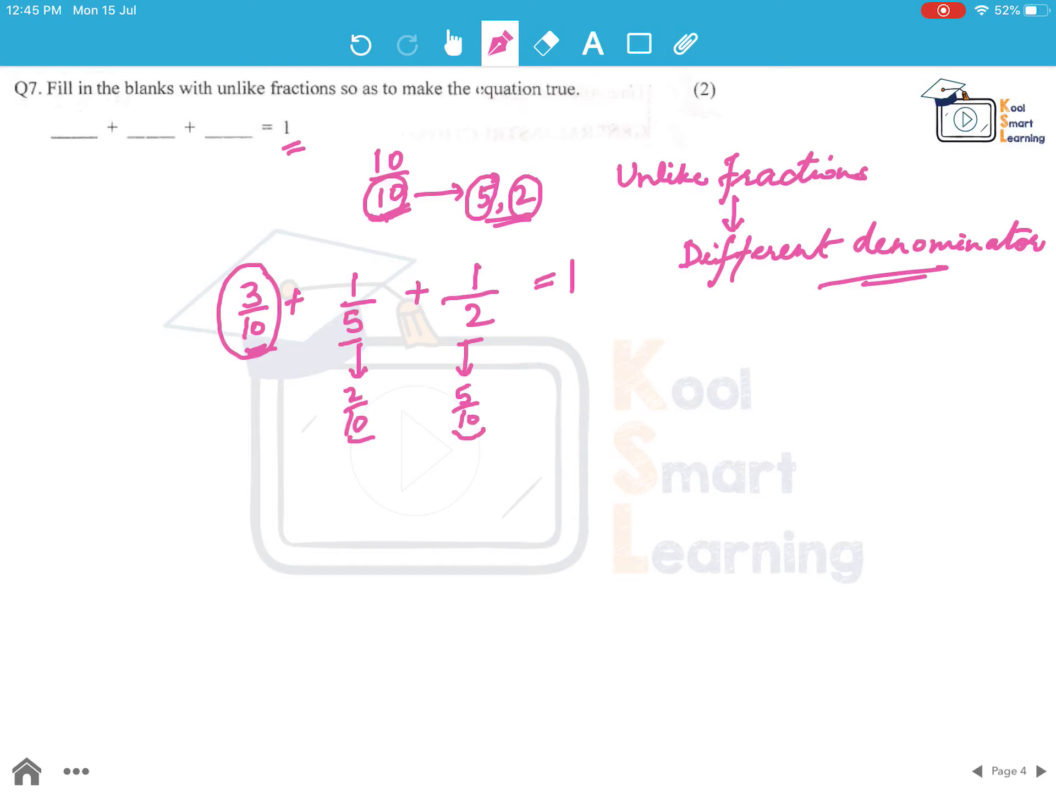
Work a second Q7 answer, 7/15 + 1/5 + 1/3 = 1, via fifteenths
left_click_drag(74, 464, 104, 478)
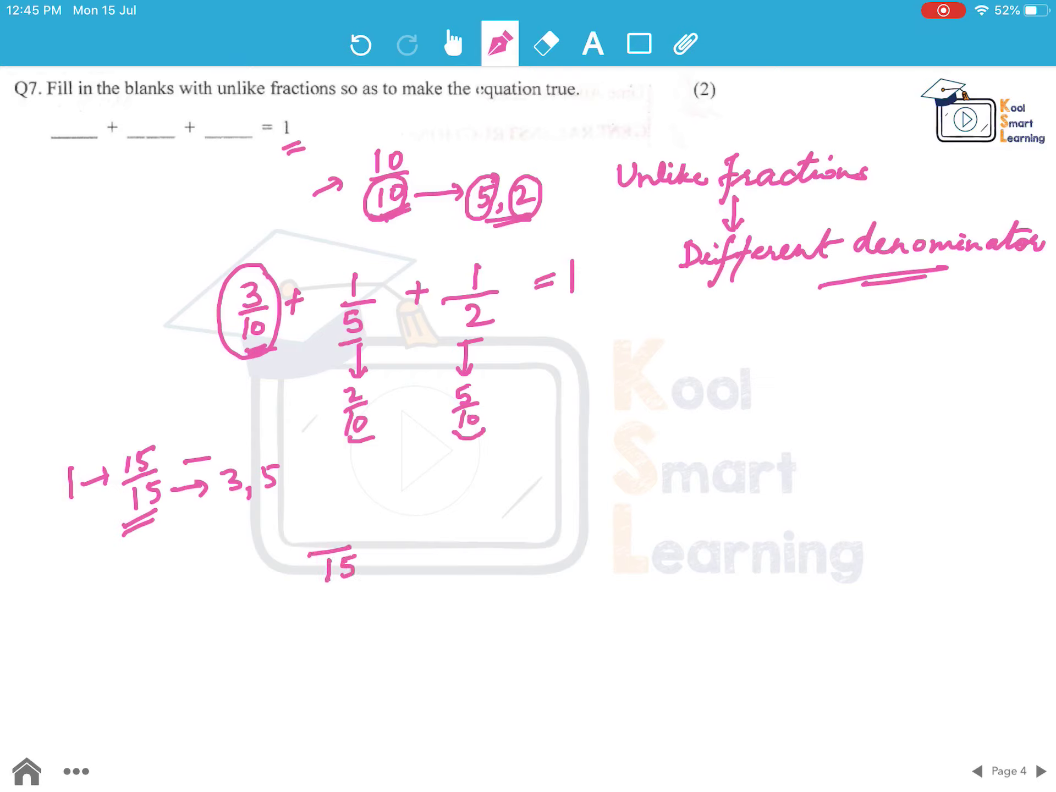
left_click_drag(394, 518, 458, 531)
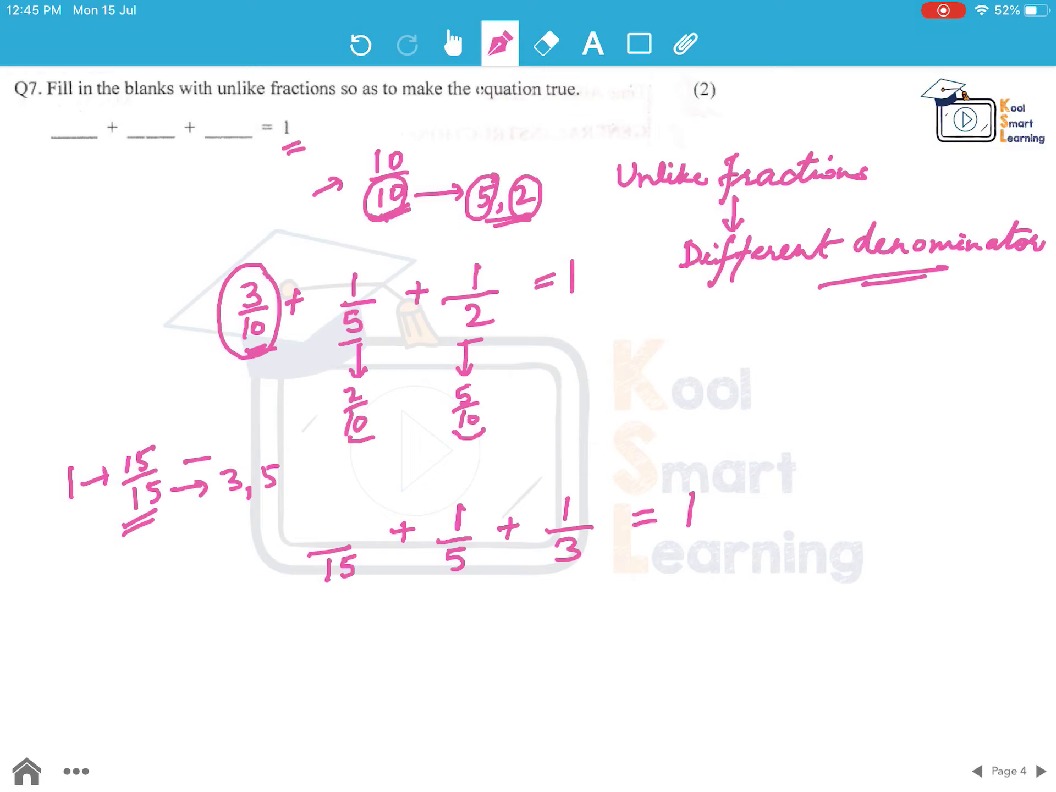
left_click_drag(444, 579, 459, 612)
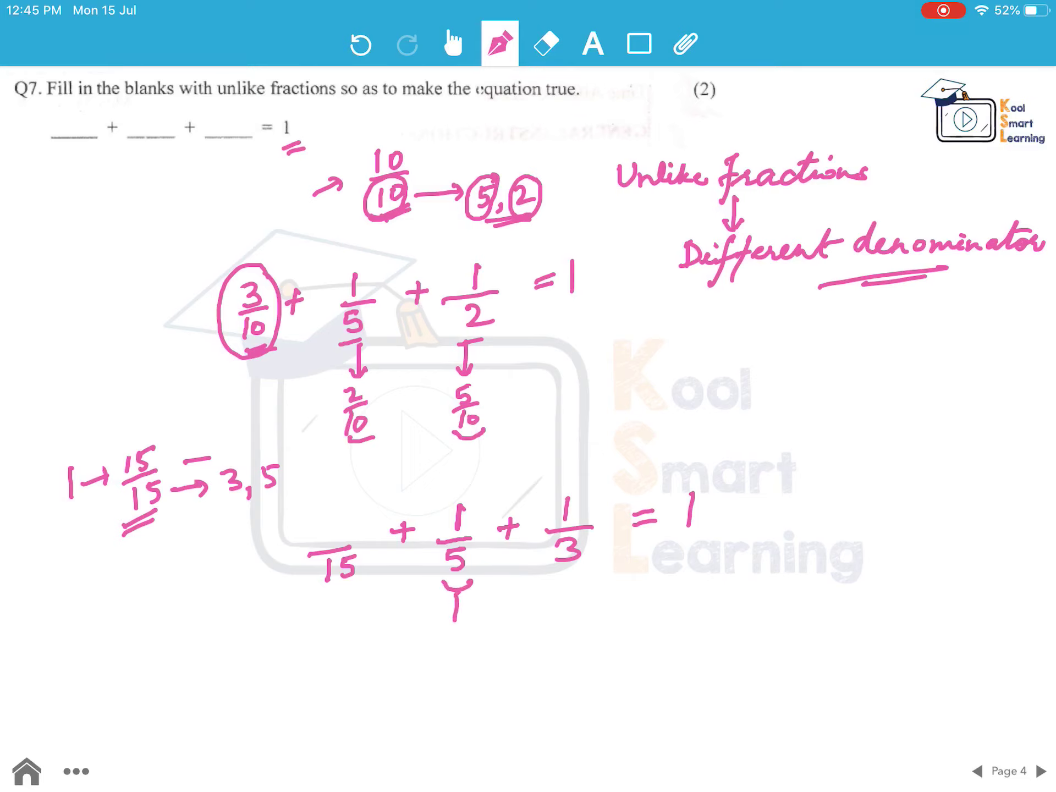
left_click_drag(458, 586, 461, 673)
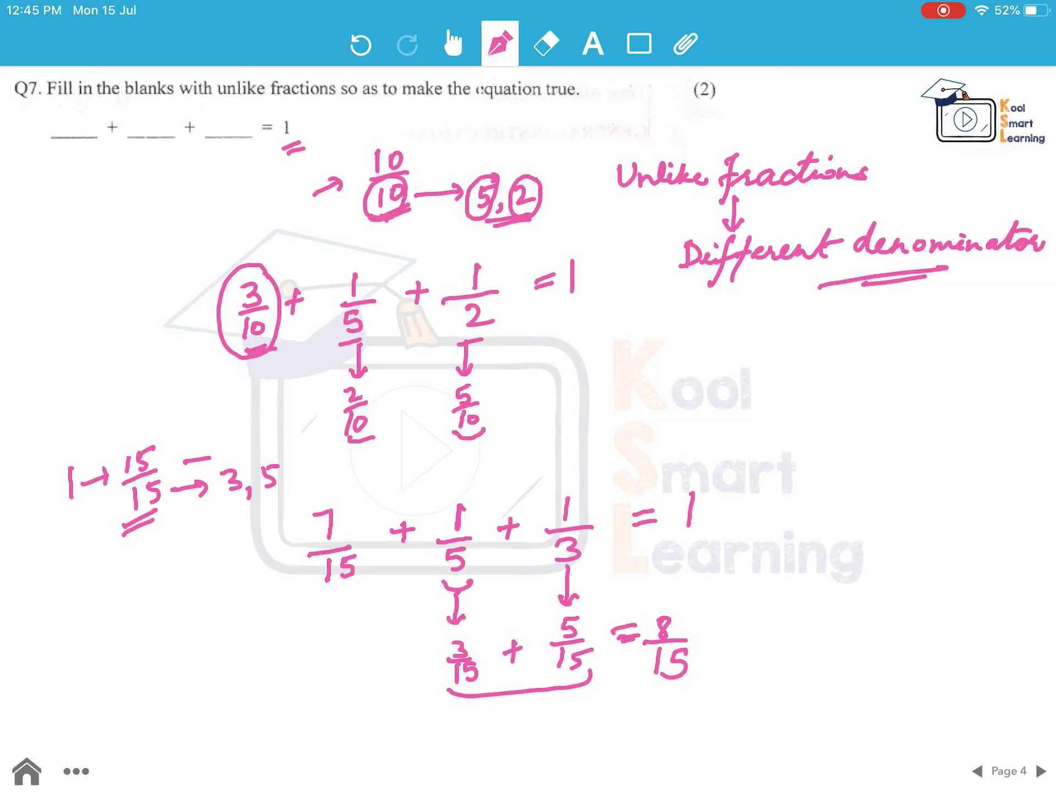
Tick the second answer as correct and turn to page 5
left_click_drag(730, 518, 775, 495)
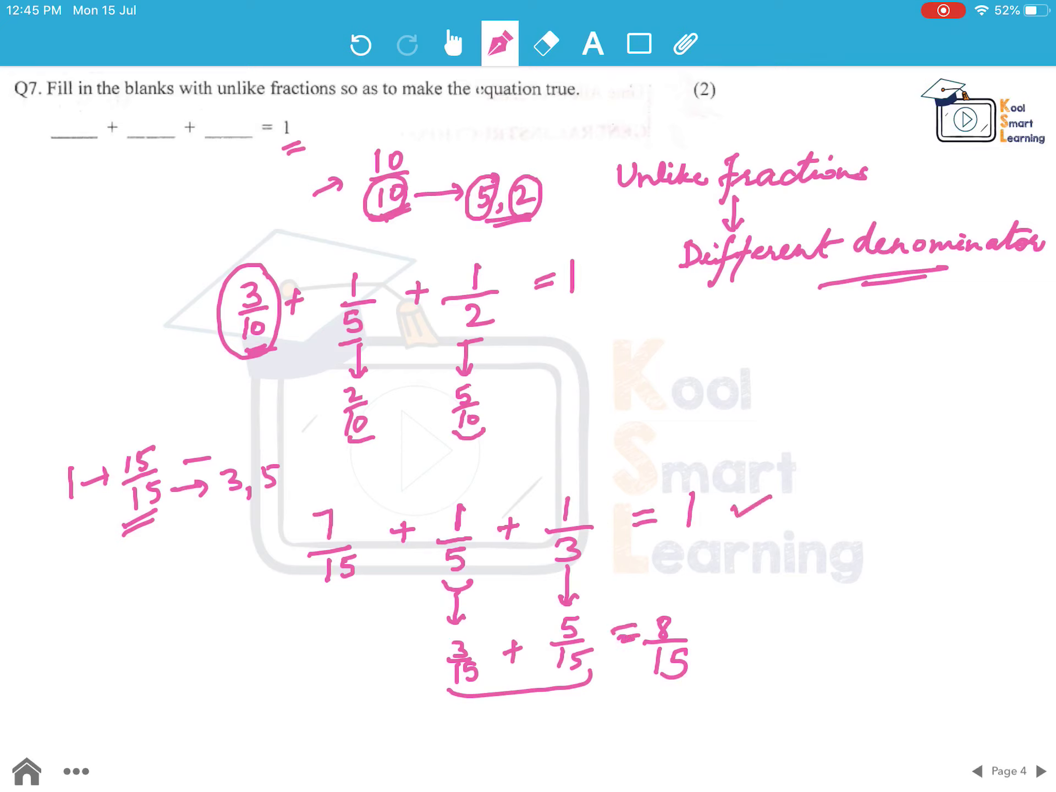
left_click_drag(724, 532, 781, 508)
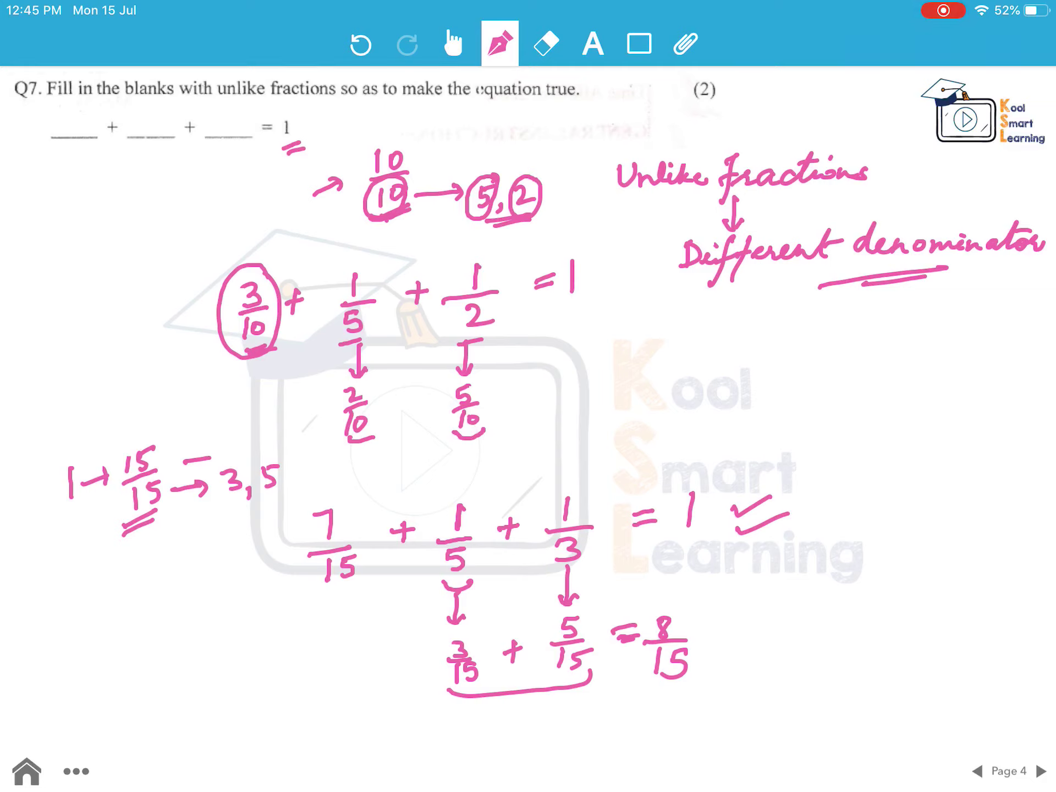
left_click(1034, 771)
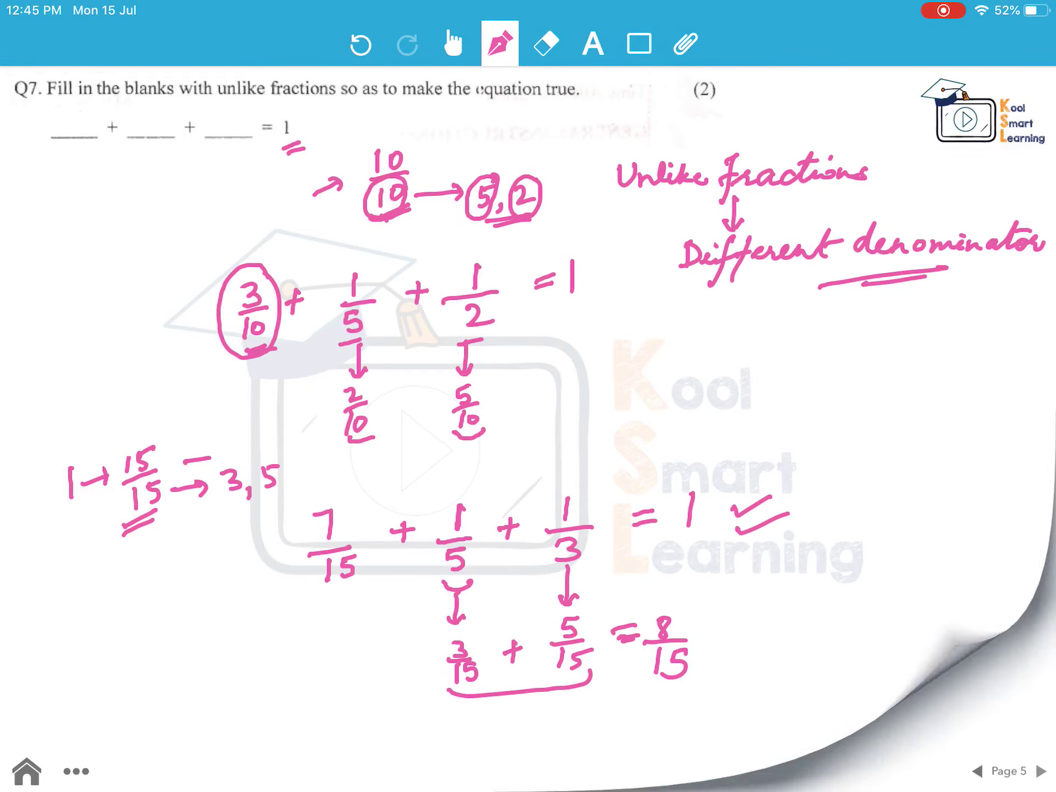
On Q8, write the 'Before rounding off' heading with 16.84 as the largest value
left_click(1043, 771)
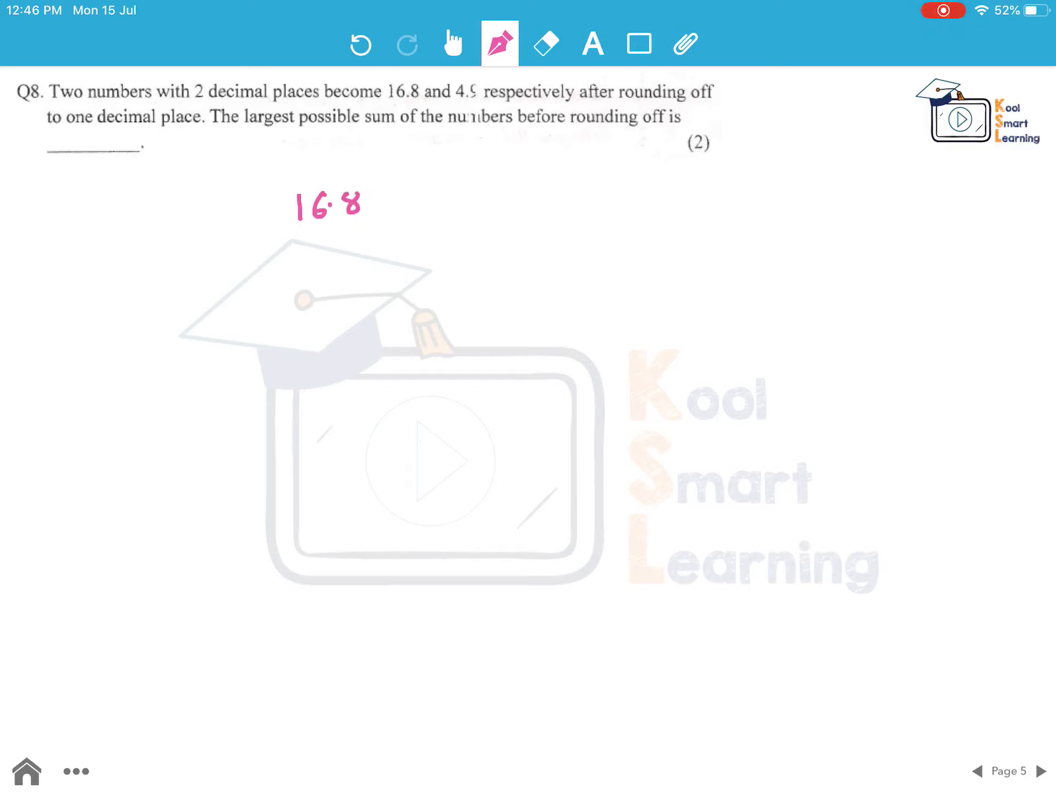
left_click_drag(378, 202, 437, 201)
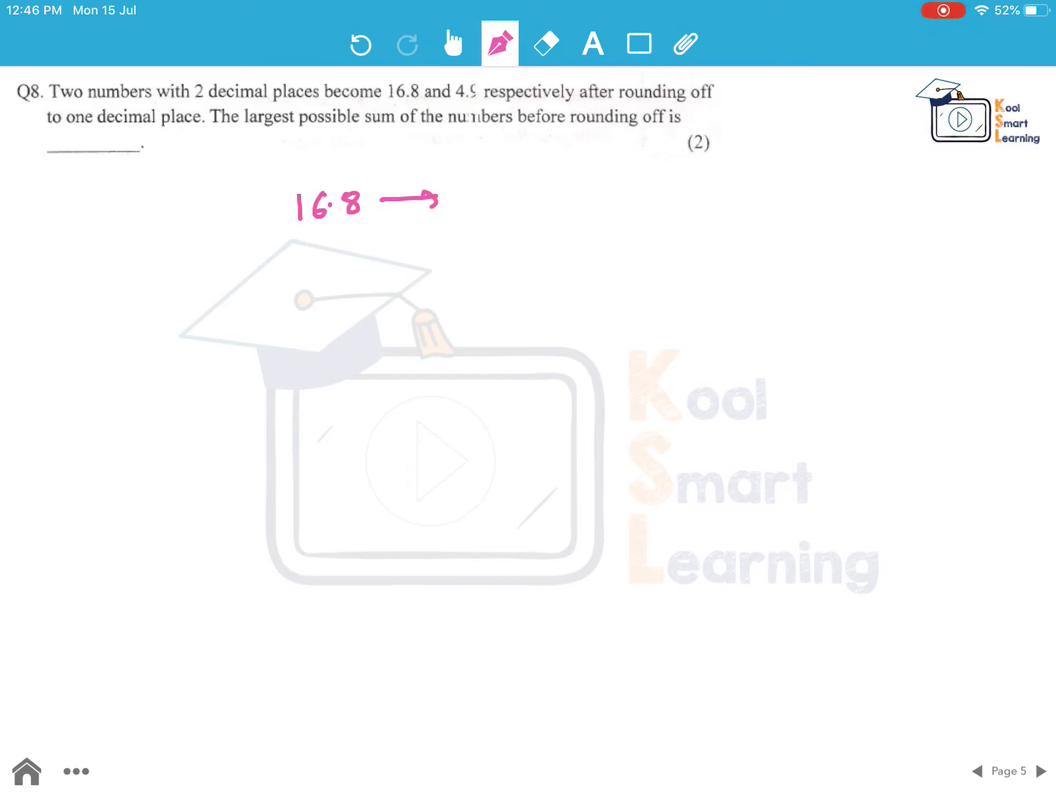
left_click_drag(465, 162, 522, 161)
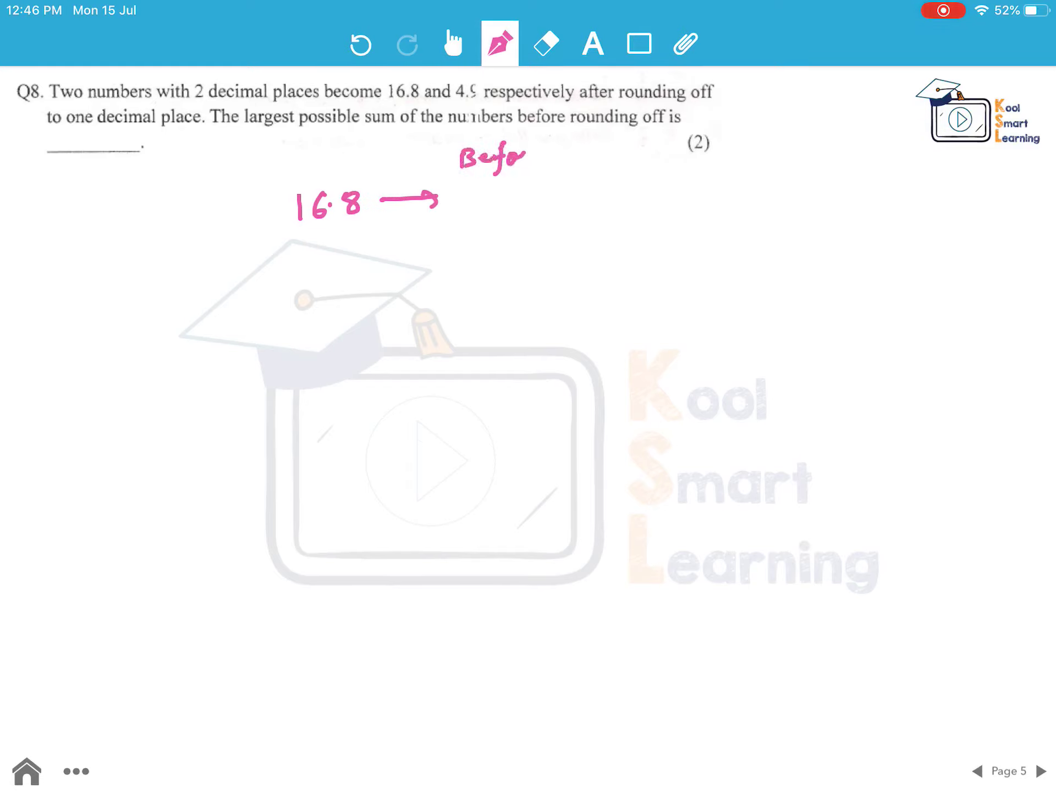
left_click_drag(518, 158, 633, 158)
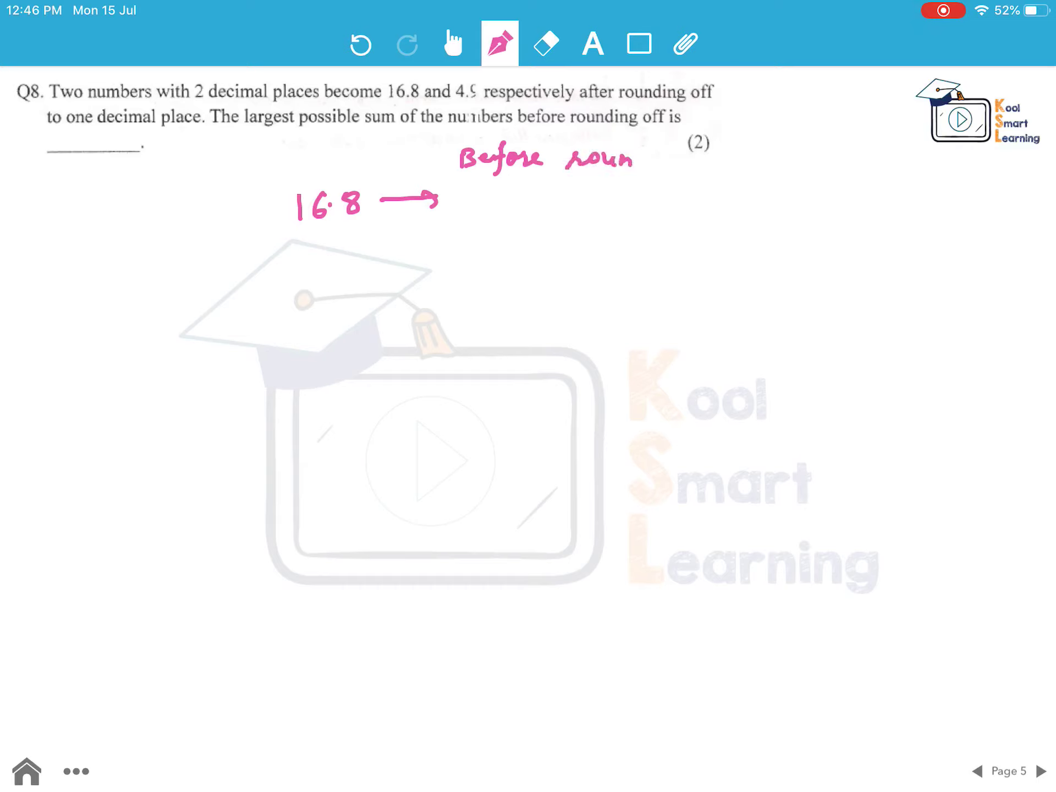
left_click_drag(626, 162, 680, 169)
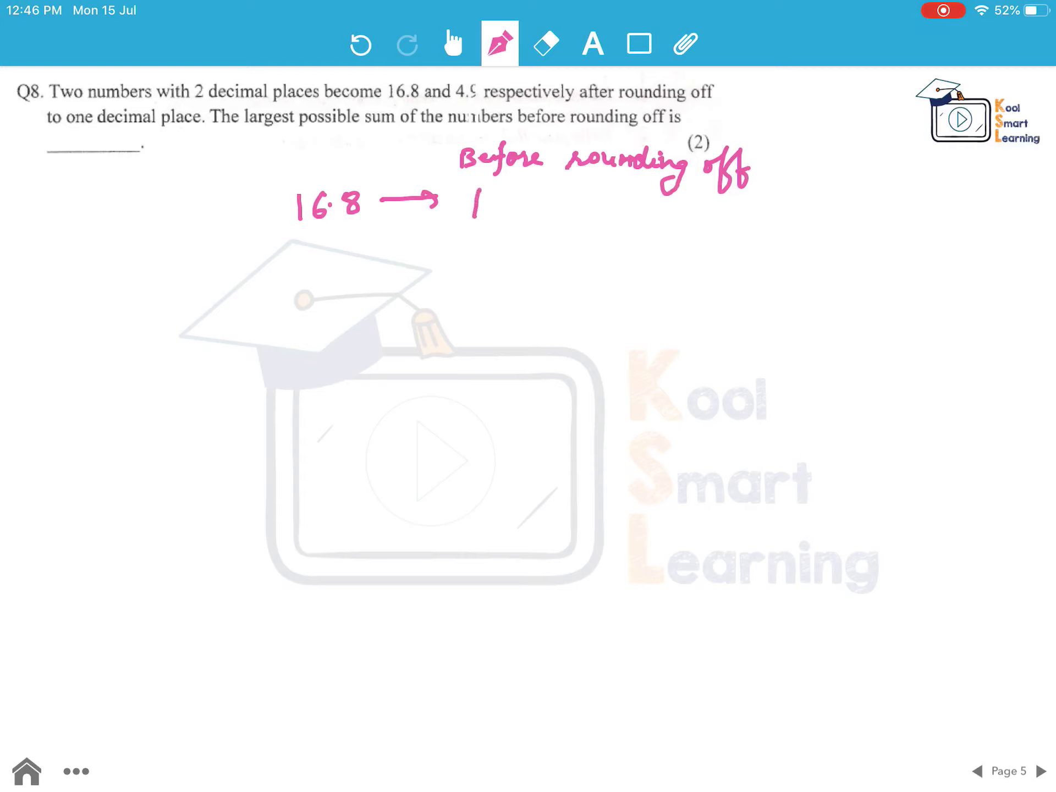
left_click_drag(471, 205, 552, 205)
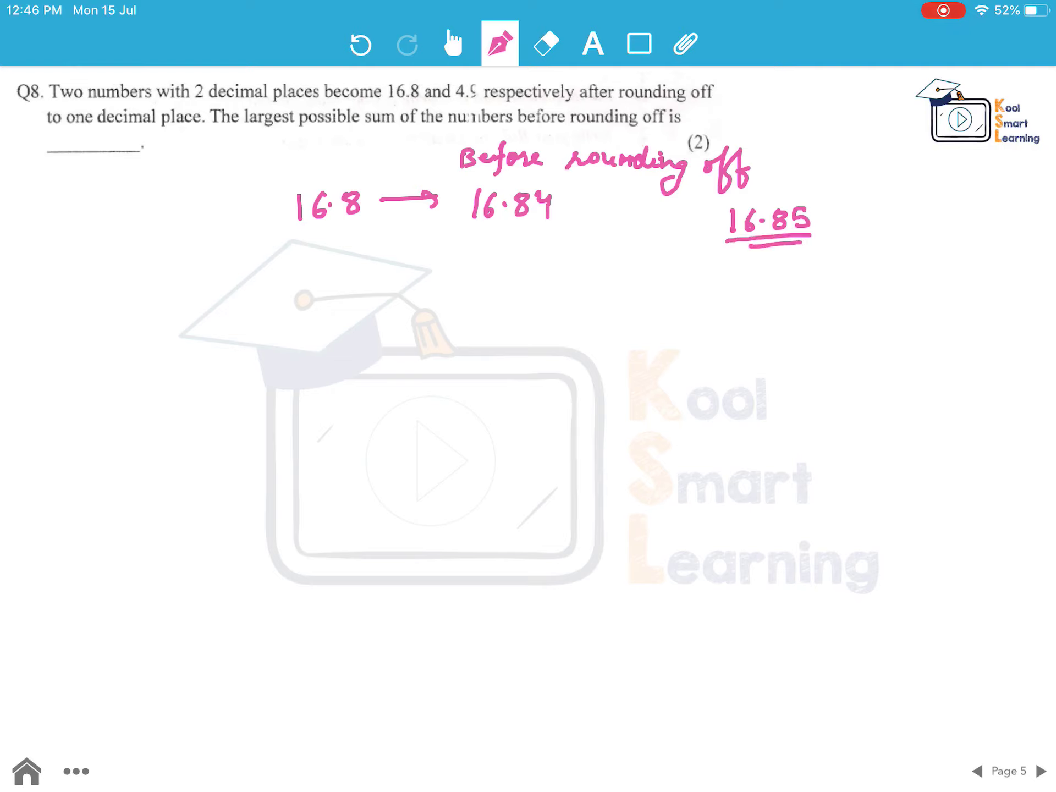
Show 16.85 rounds to 16.9, underline values, label Max. 4.94, and bracket both maxima
left_click_drag(825, 221, 868, 218)
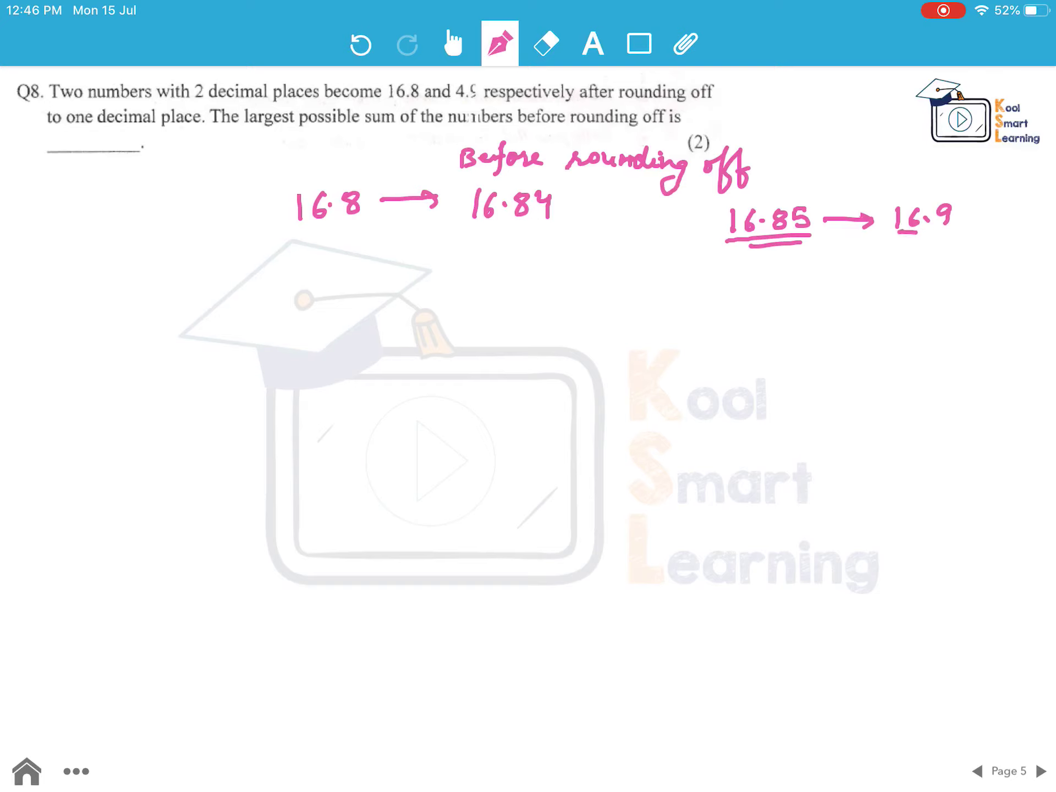
left_click_drag(303, 232, 347, 232)
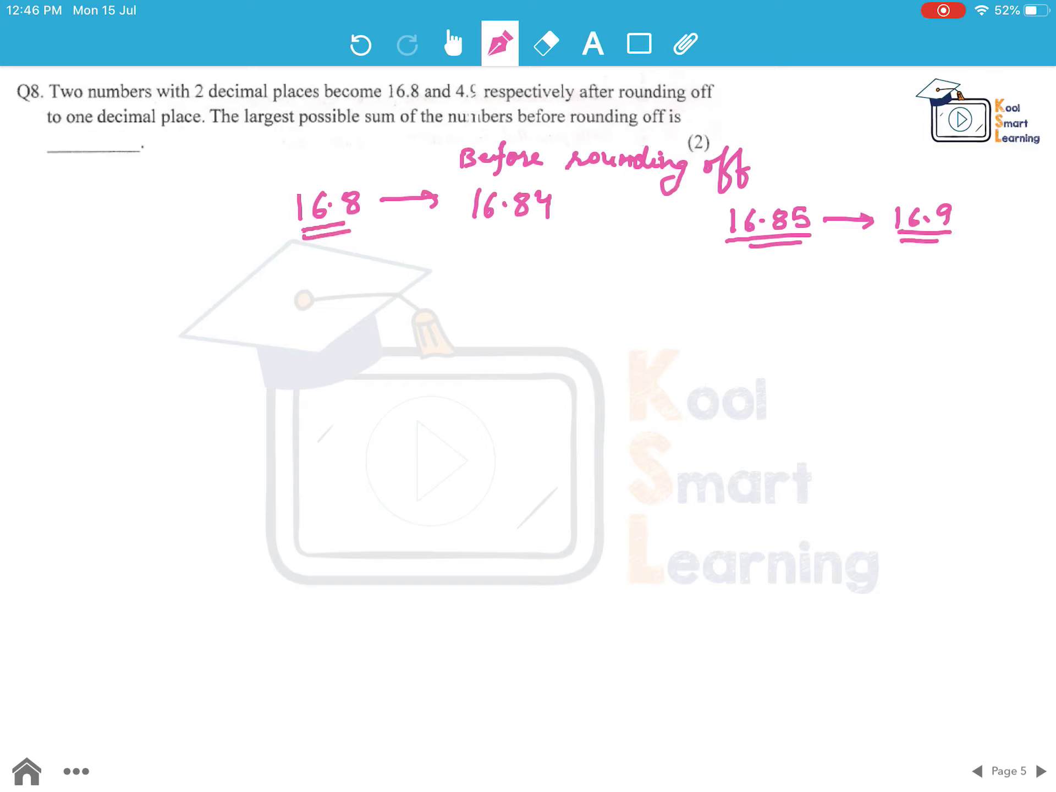
left_click_drag(472, 229, 539, 232)
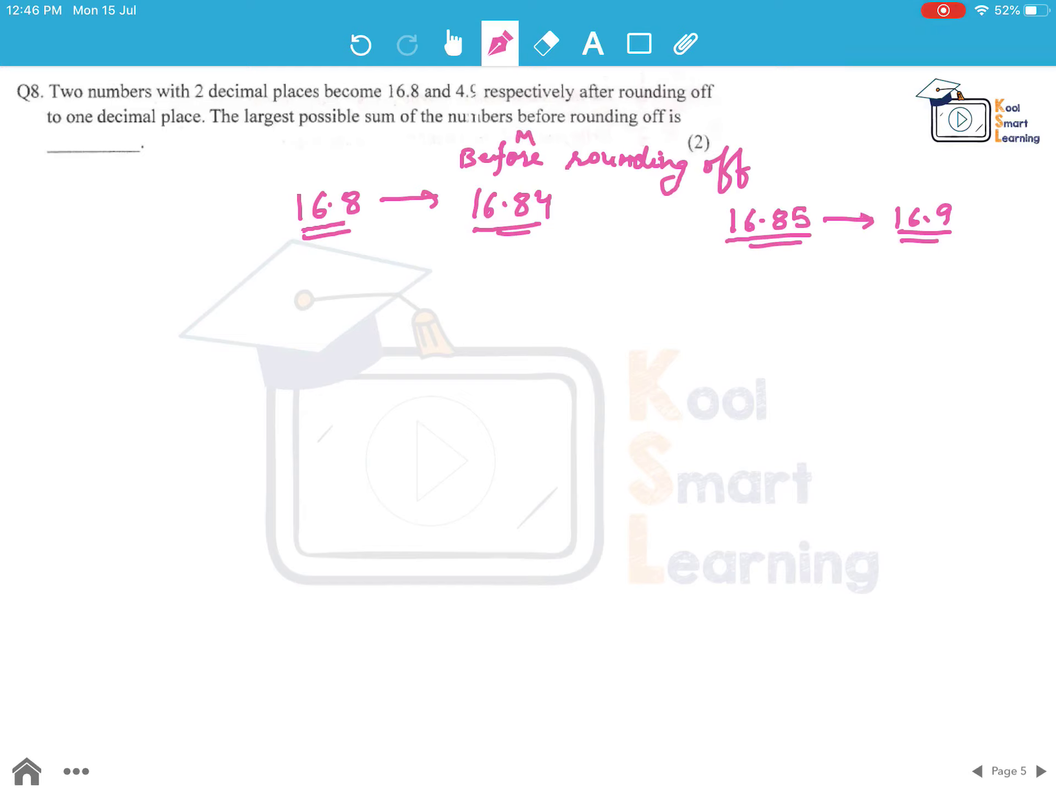
type("Max.")
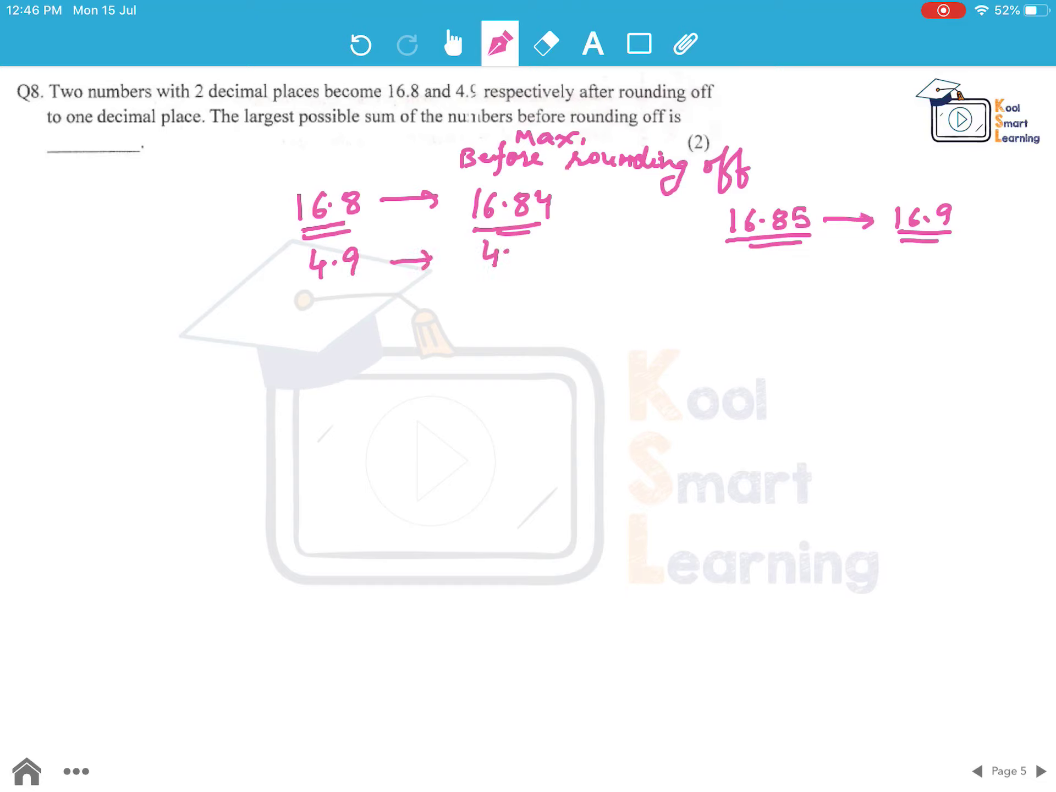
type("94")
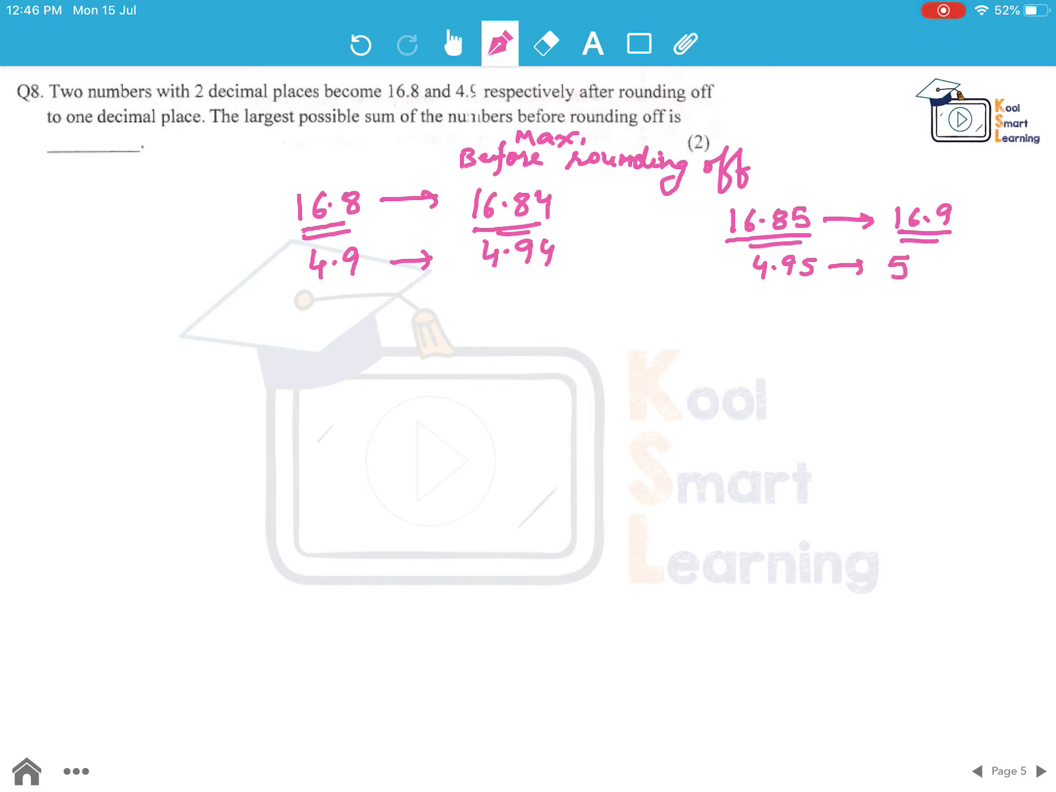
left_click_drag(576, 196, 589, 266)
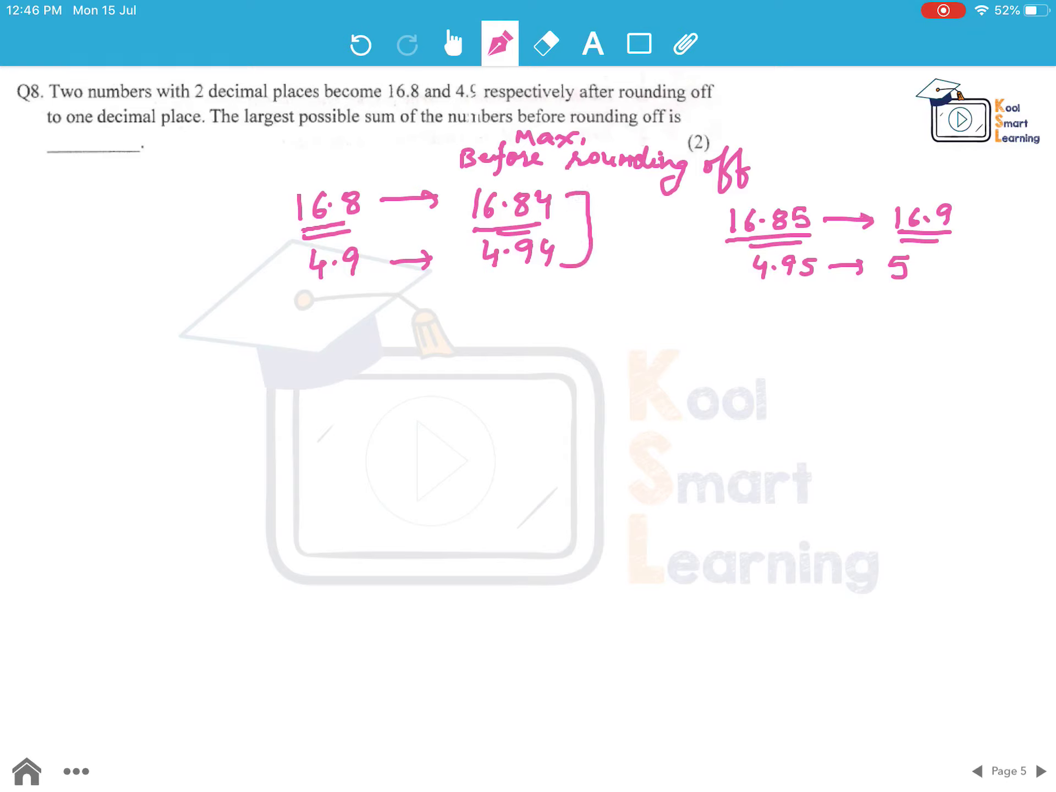
Write 16.84 + 4.94 = 21.78 in the blank and go to the closing slide
left_click_drag(282, 357, 337, 357)
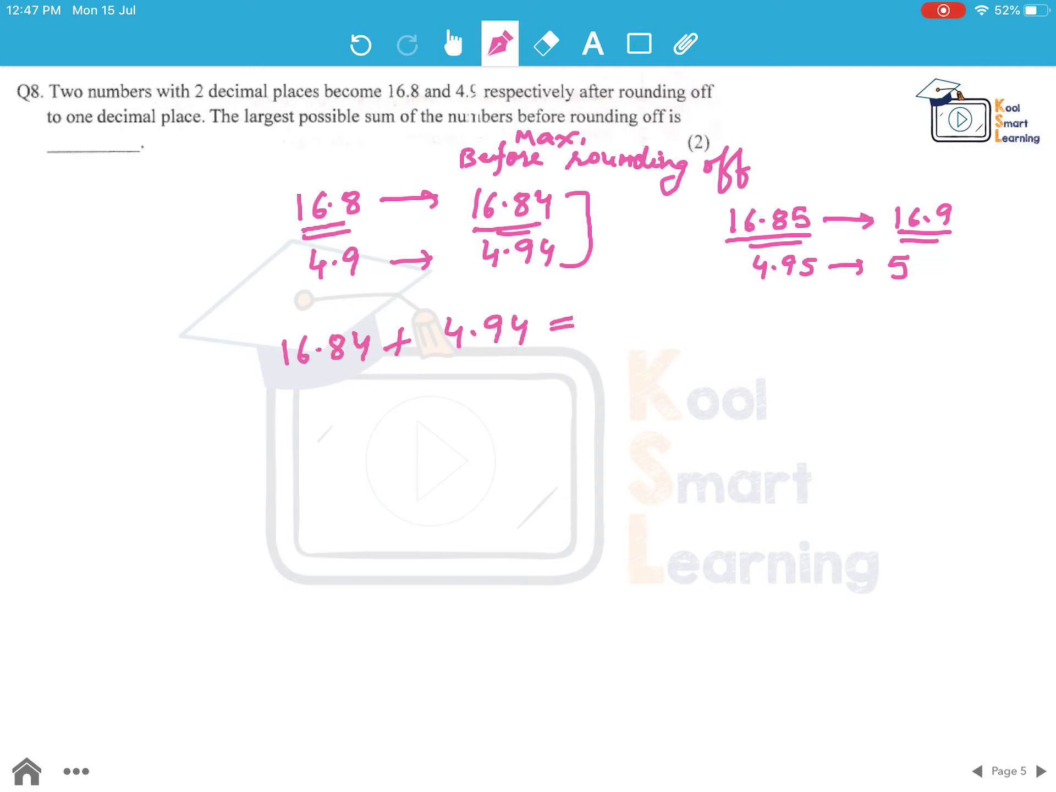
type("21.78")
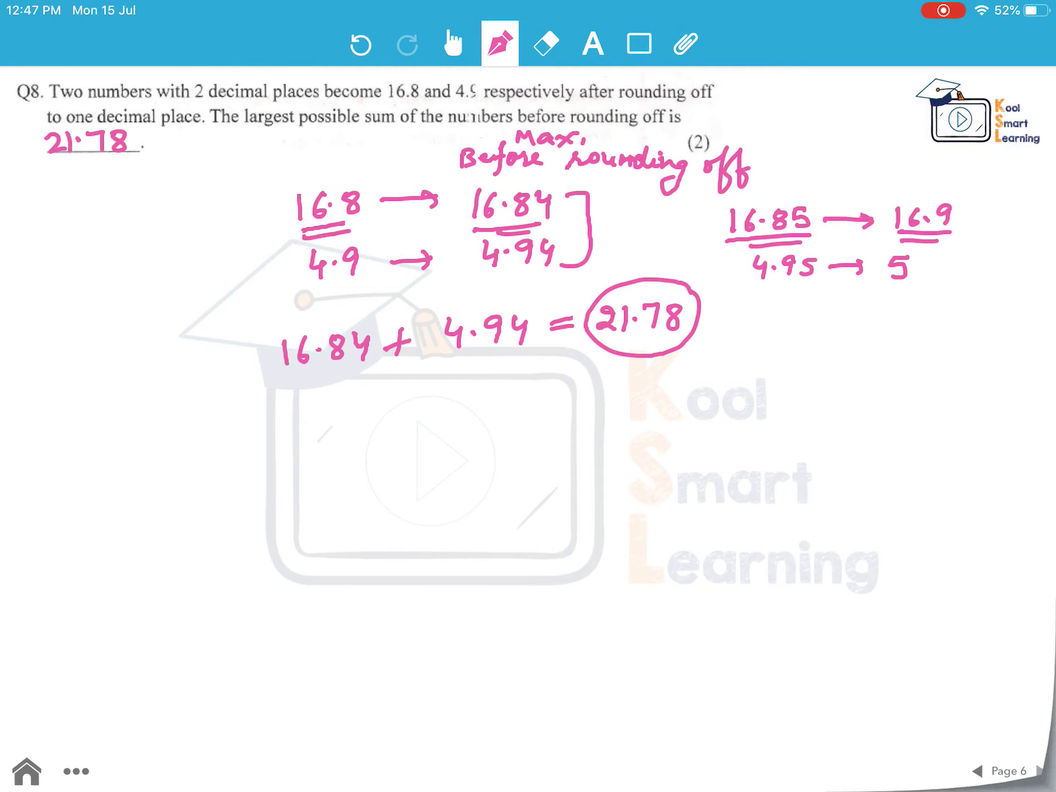
left_click(1039, 770)
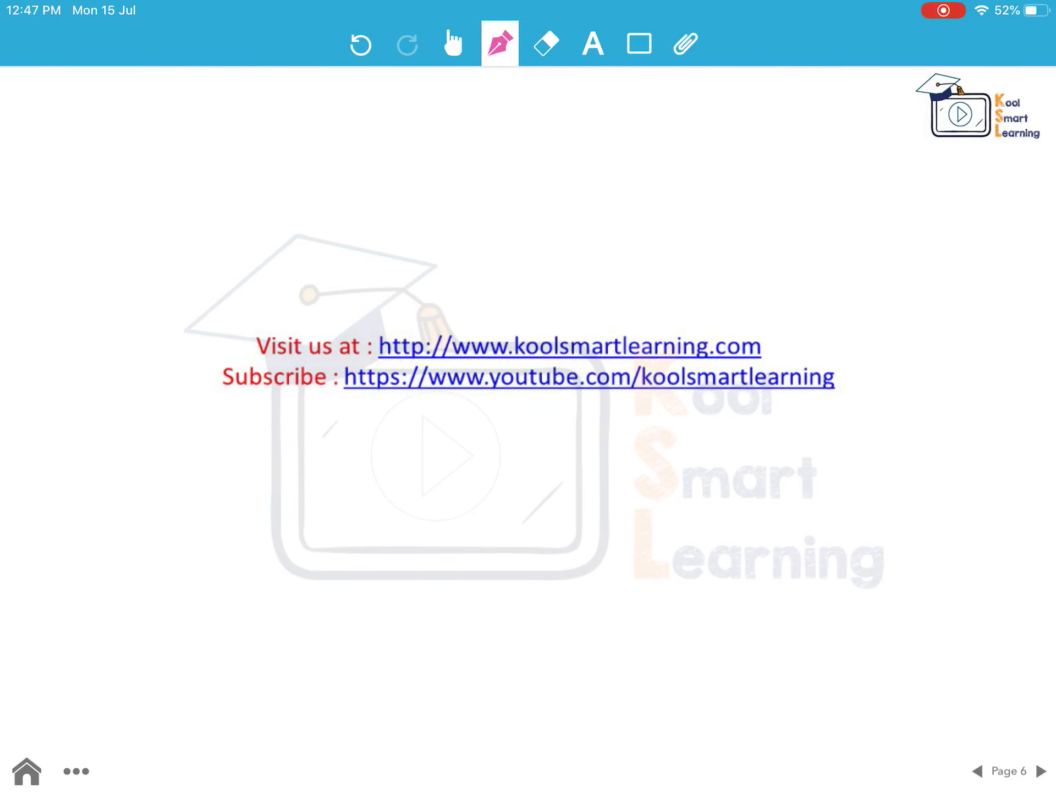